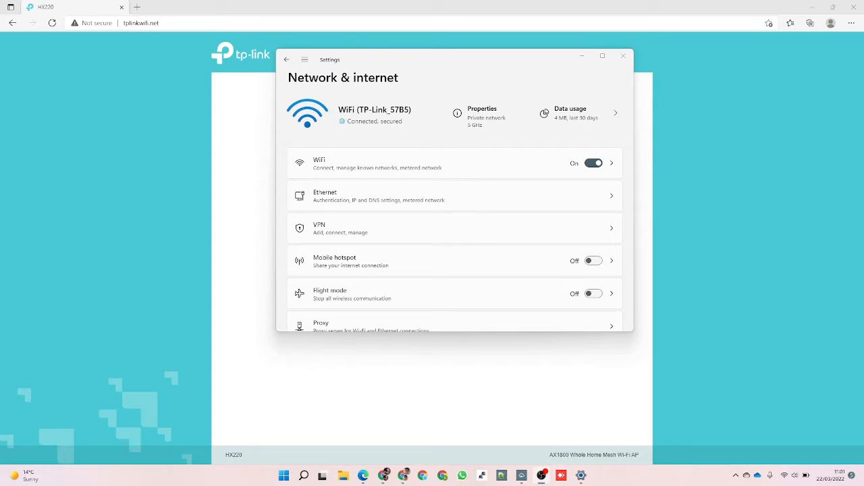
mouse_move(775, 329)
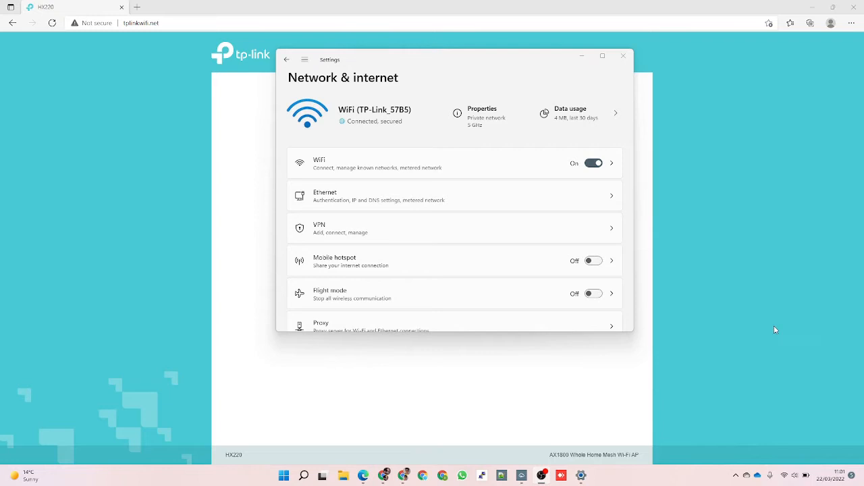
mouse_move(751, 319)
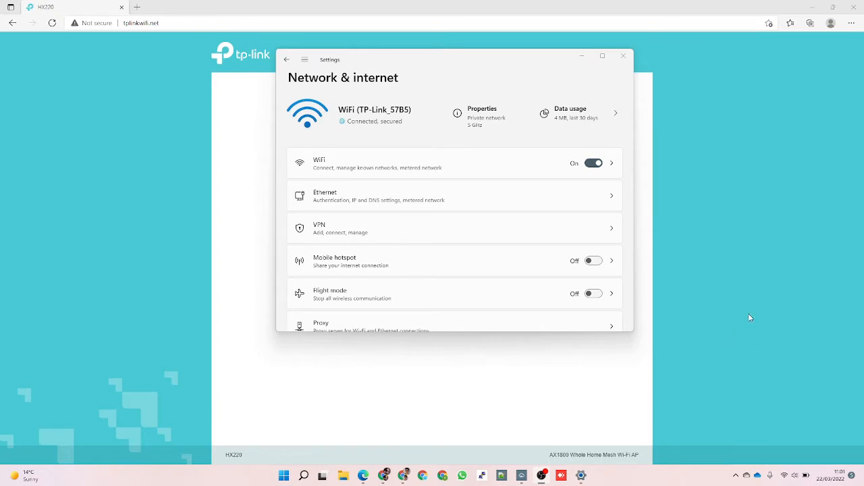
mouse_move(570, 259)
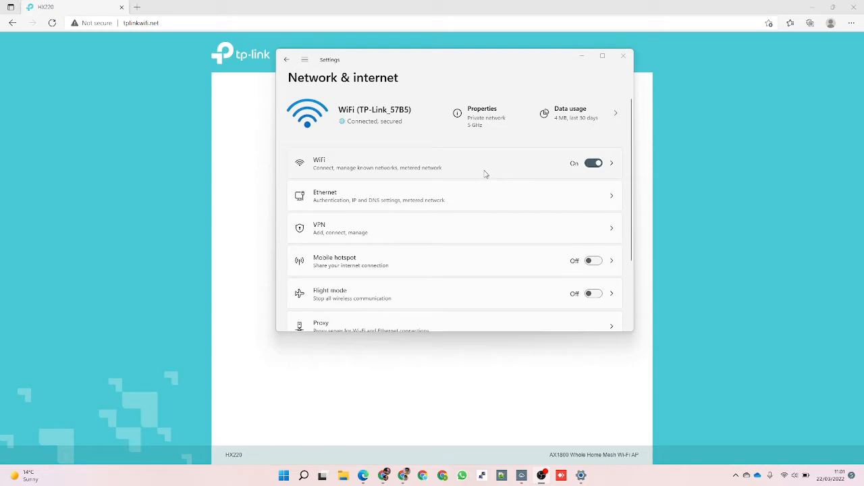
Step: View the TP-Link_57B5 Wi-Fi properties down to the network band and channel details
click(453, 162)
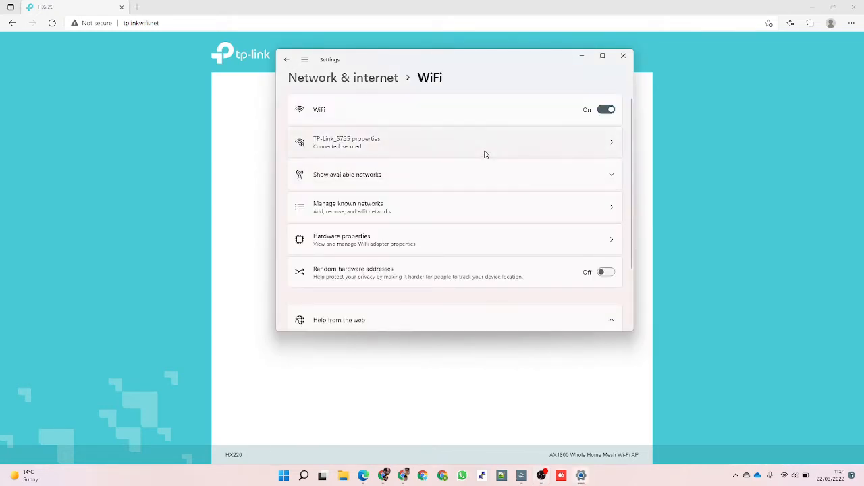
click(454, 142)
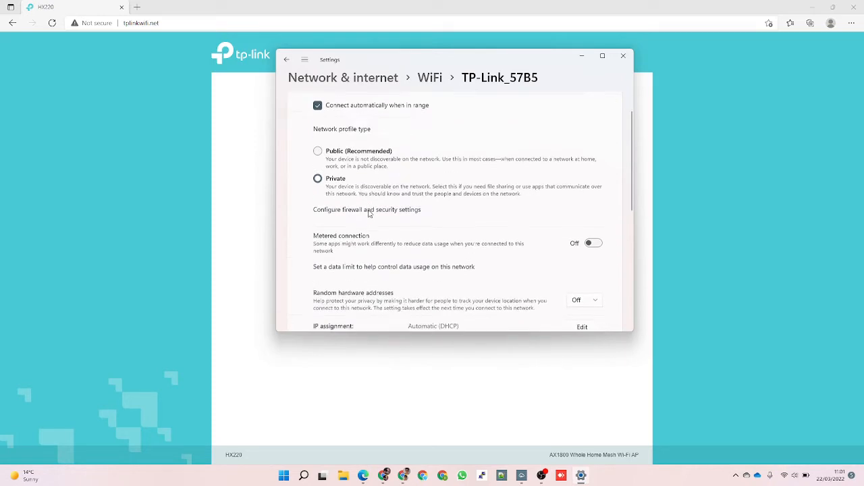
scroll(down, 3)
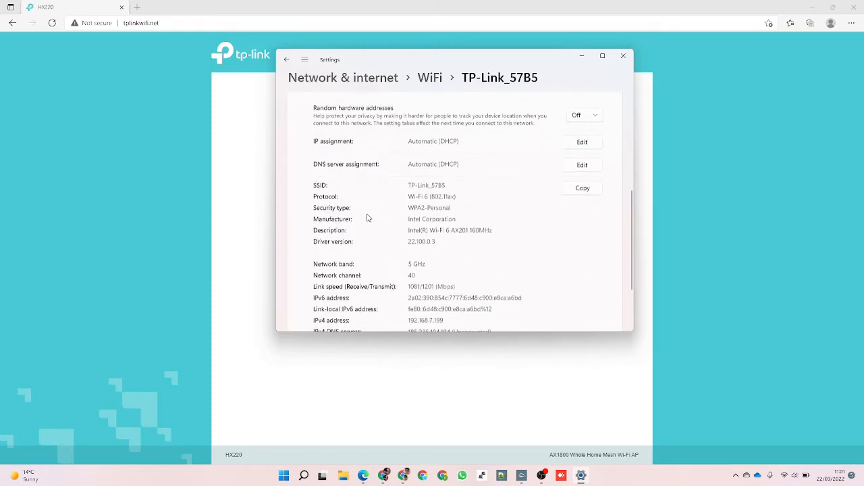
scroll(down, 3)
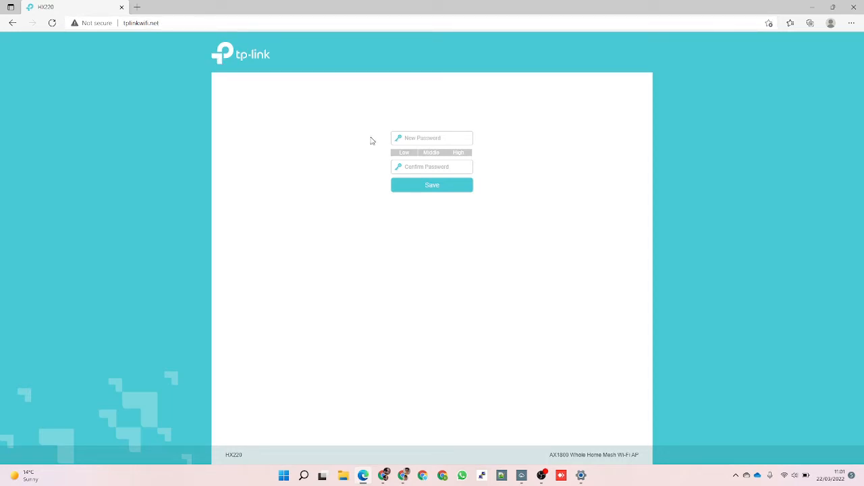
Step: Create and save the new admin password, declining Edge's offer to store it
click(432, 138)
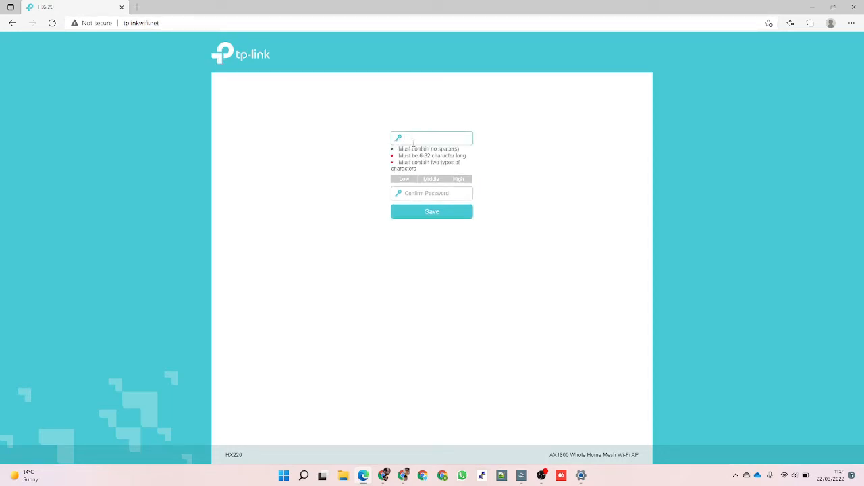
mouse_move(494, 181)
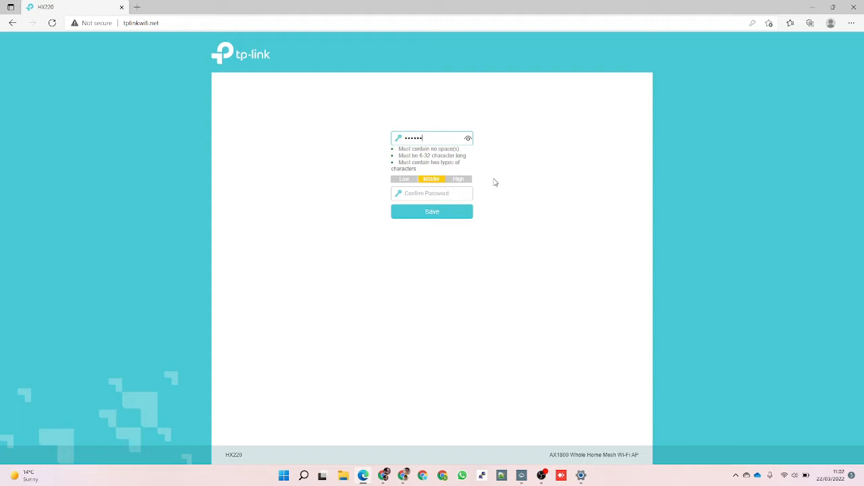
text(••••)
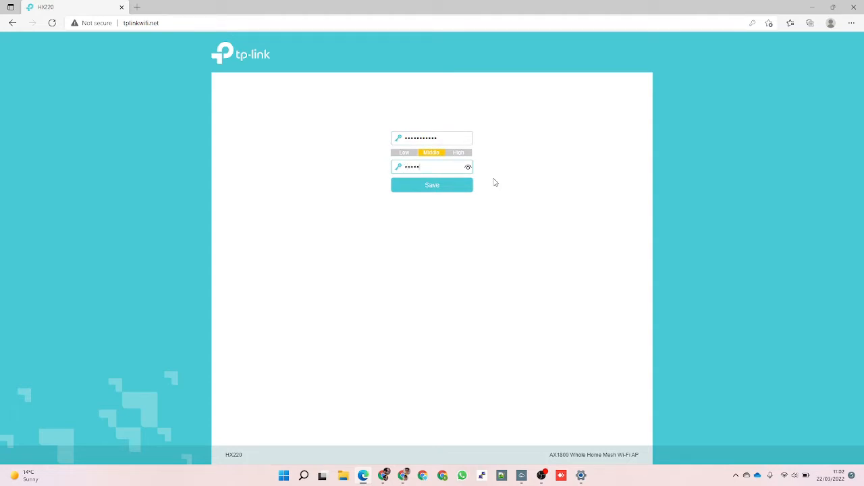
text(•)
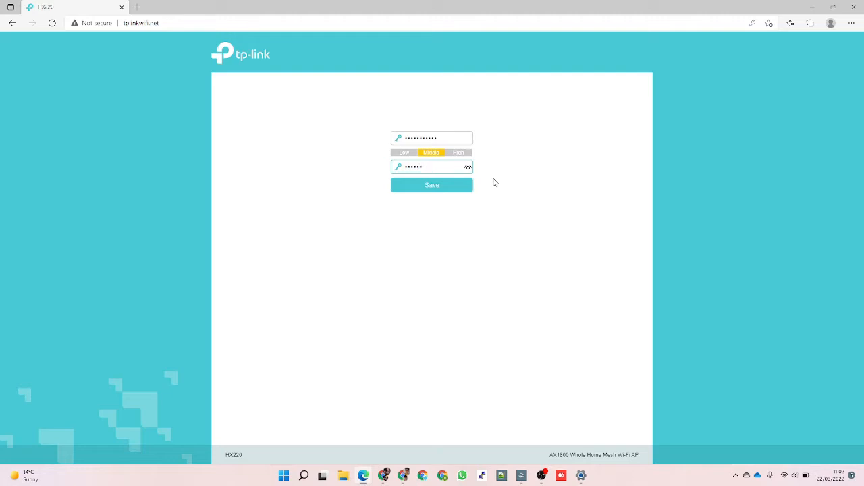
text(••)
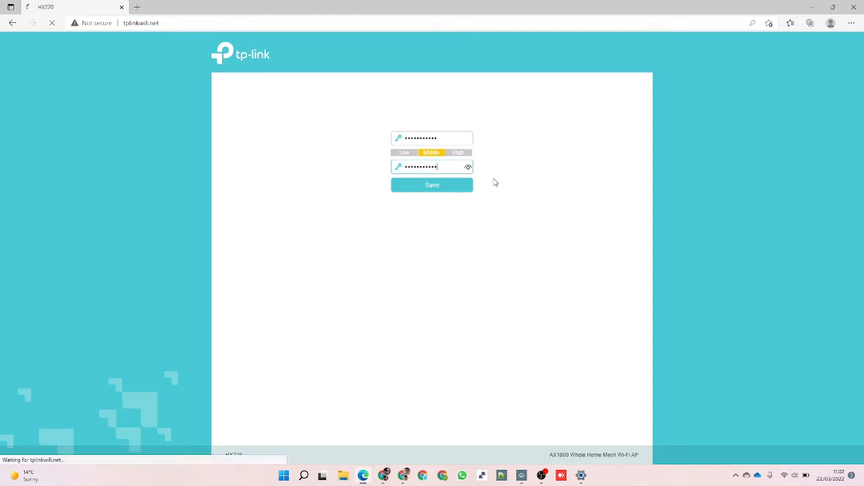
click(433, 185)
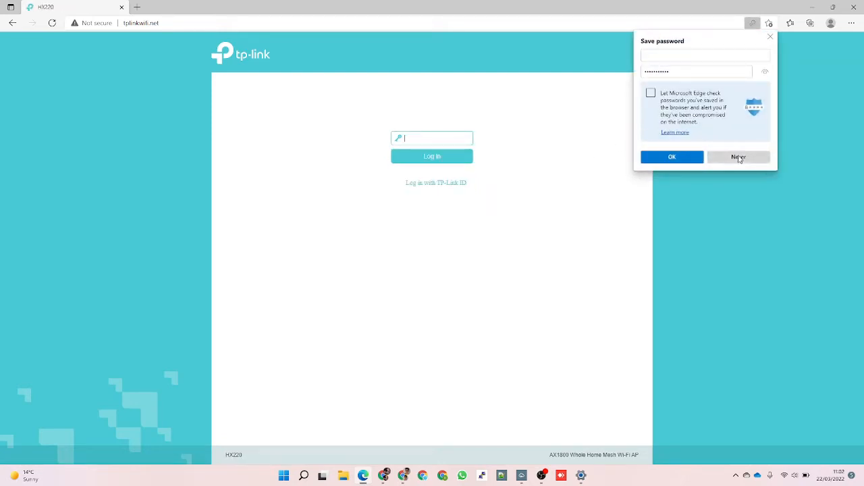
click(737, 157)
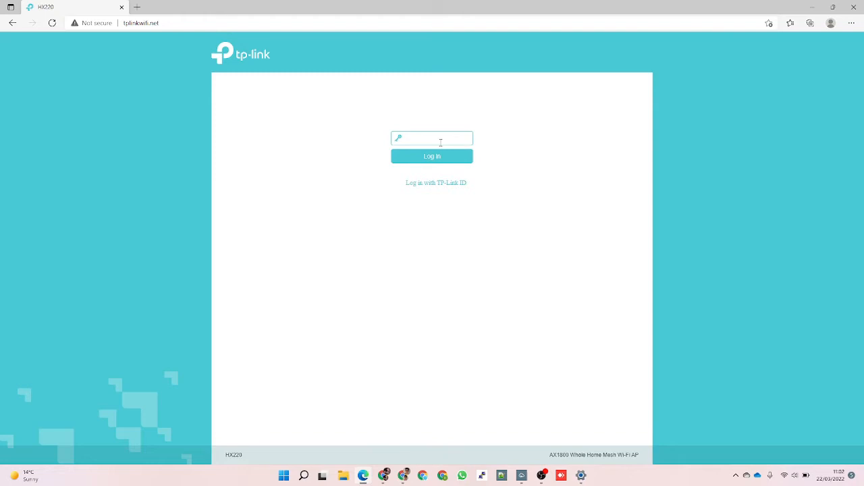
mouse_move(459, 182)
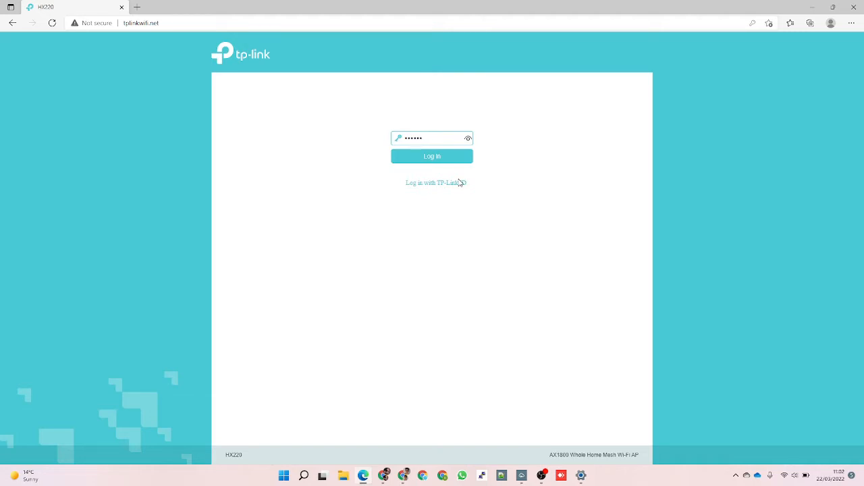
Step: Log in to the router with the new admin password
text(••)
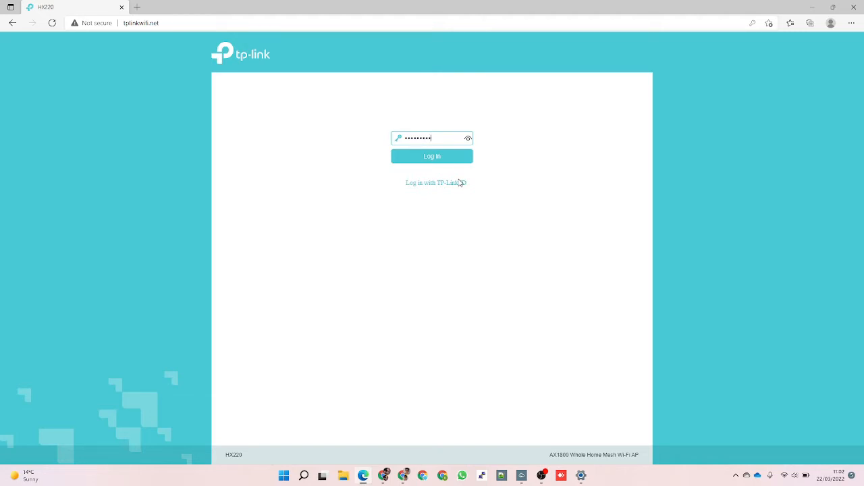
text(•)
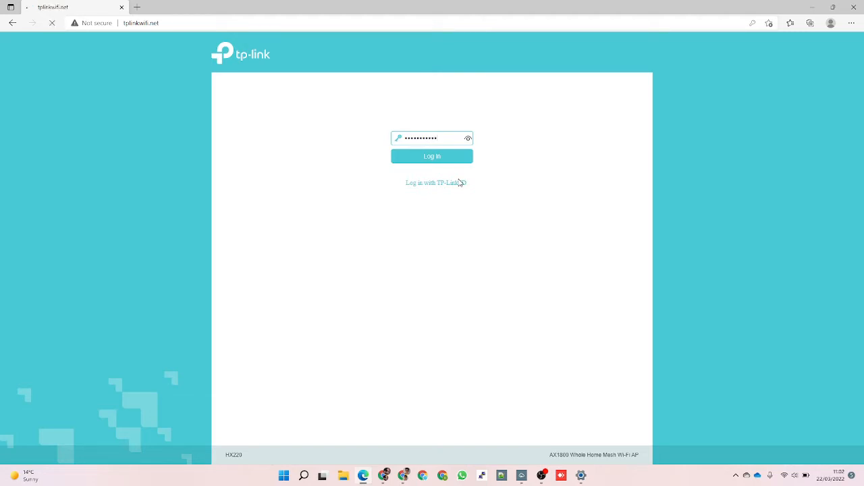
click(432, 156)
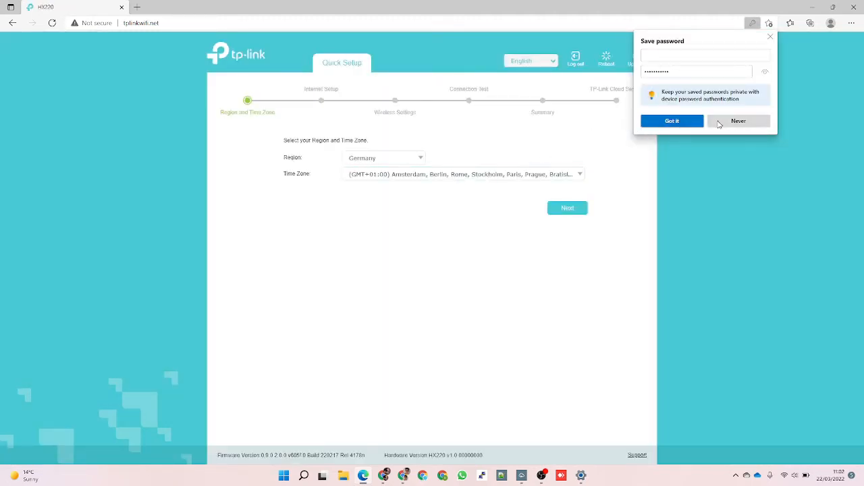
Step: Set the Quick Setup region to United Kingdom and continue to the internet step
click(738, 121)
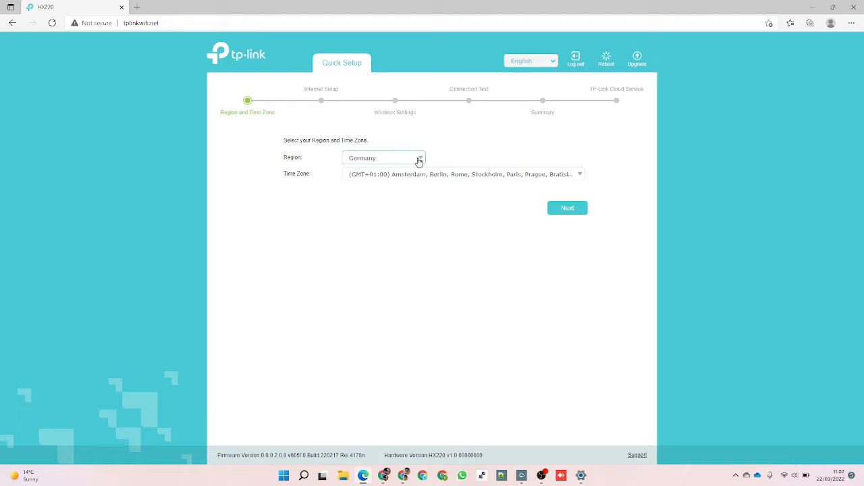
click(384, 157)
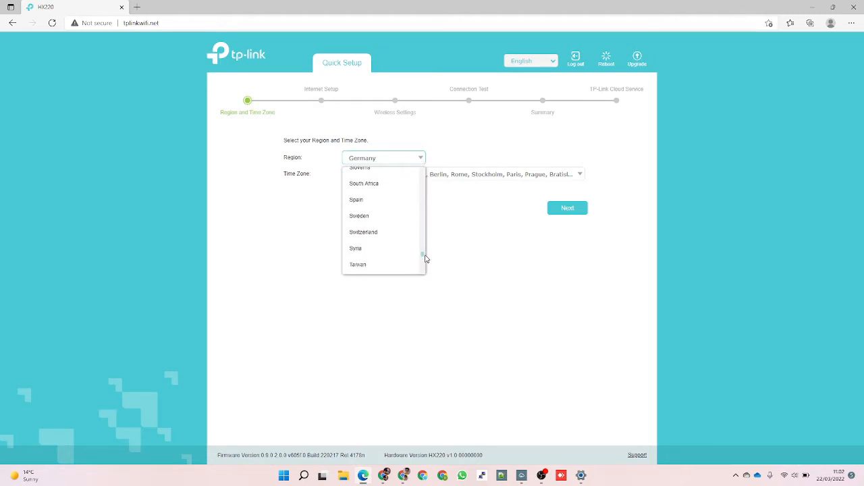
scroll(down, 3)
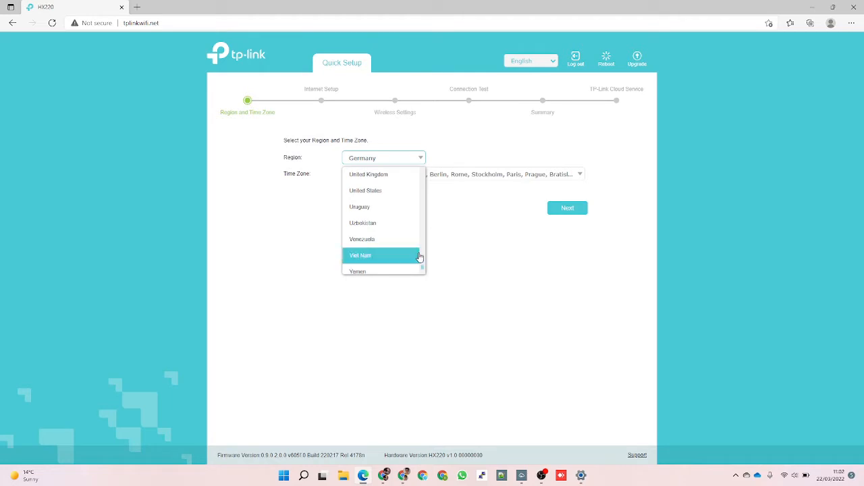
click(369, 173)
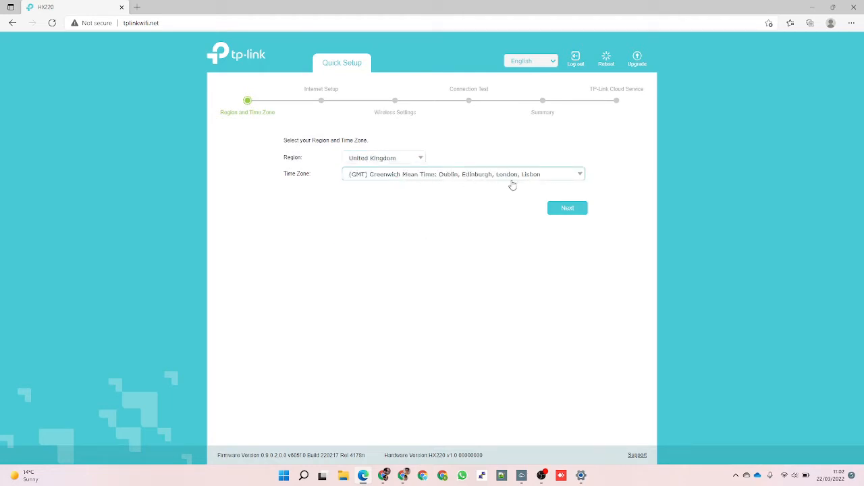
click(567, 208)
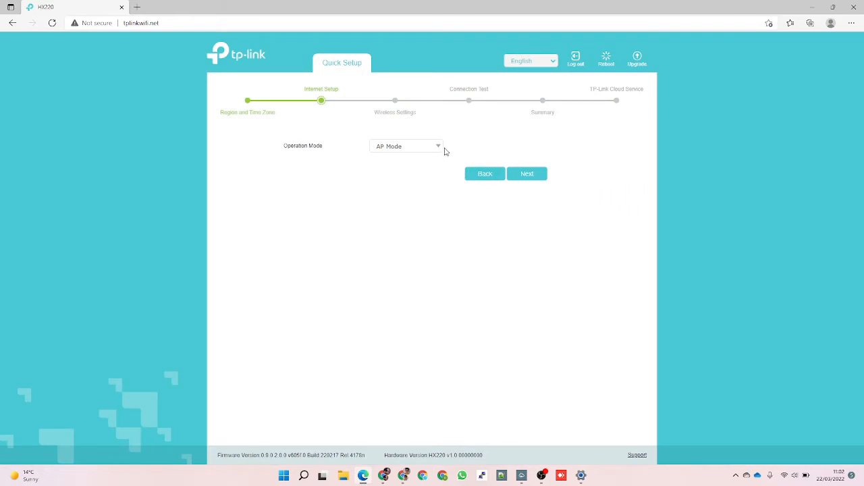
Step: Try Router Mode, toggling VLAN ID and viewing the connection type options unchanged
click(405, 146)
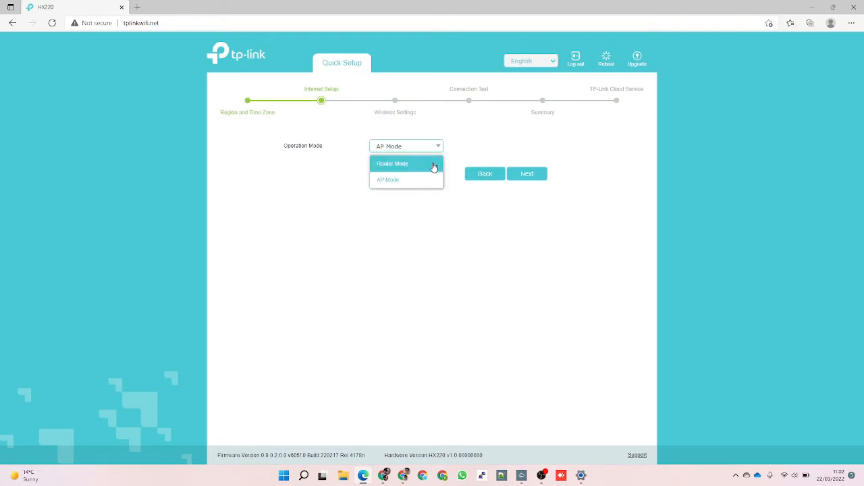
click(392, 164)
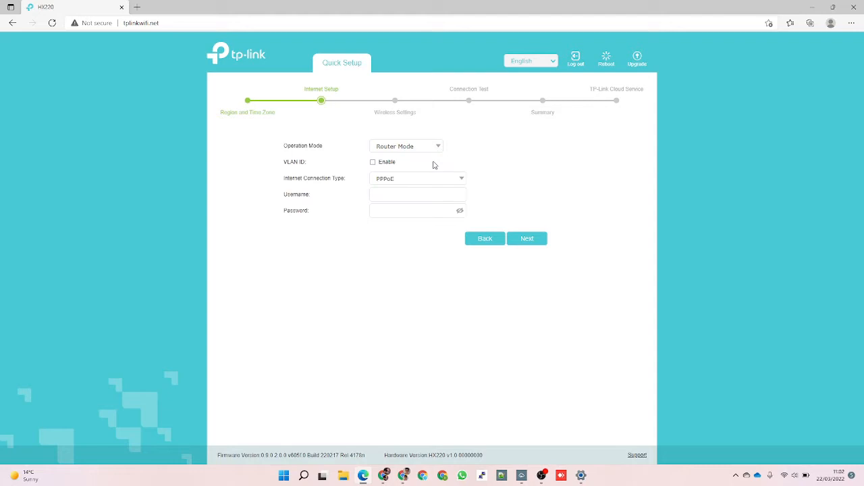
mouse_move(400, 168)
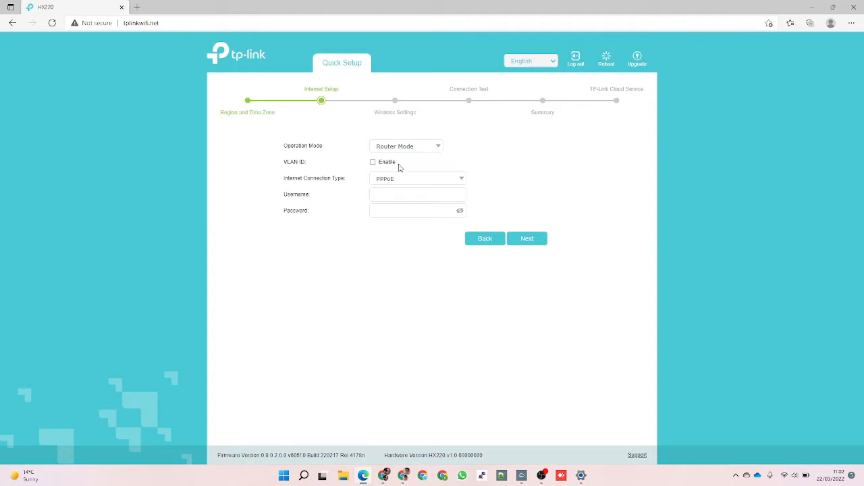
click(372, 162)
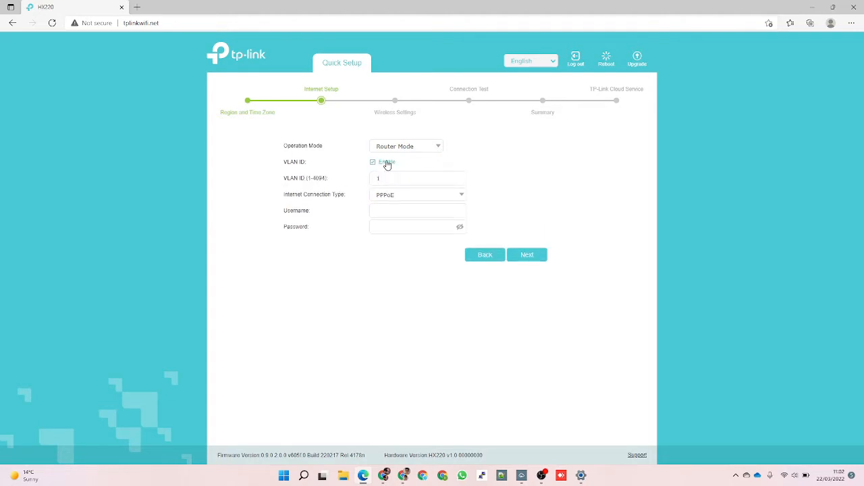
click(373, 162)
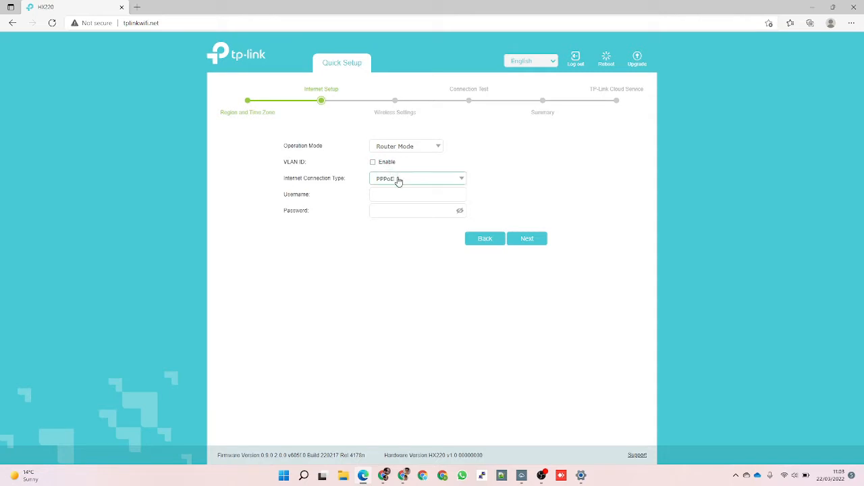
click(416, 178)
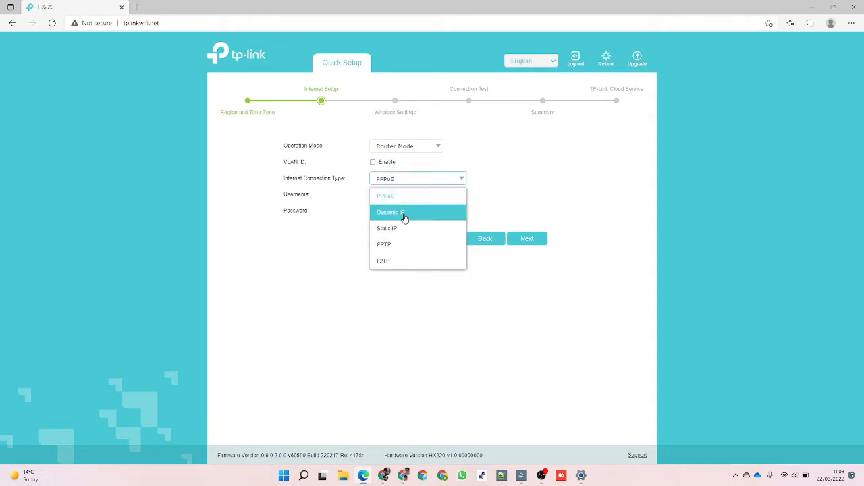
mouse_move(402, 244)
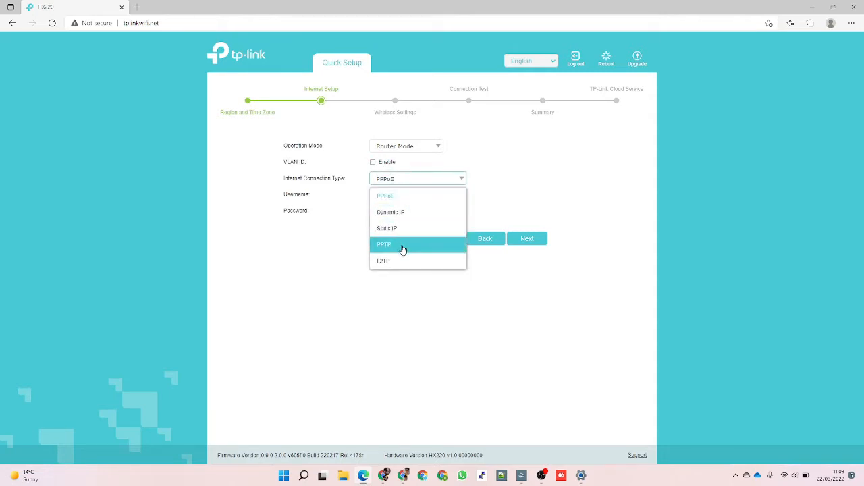
mouse_move(402, 186)
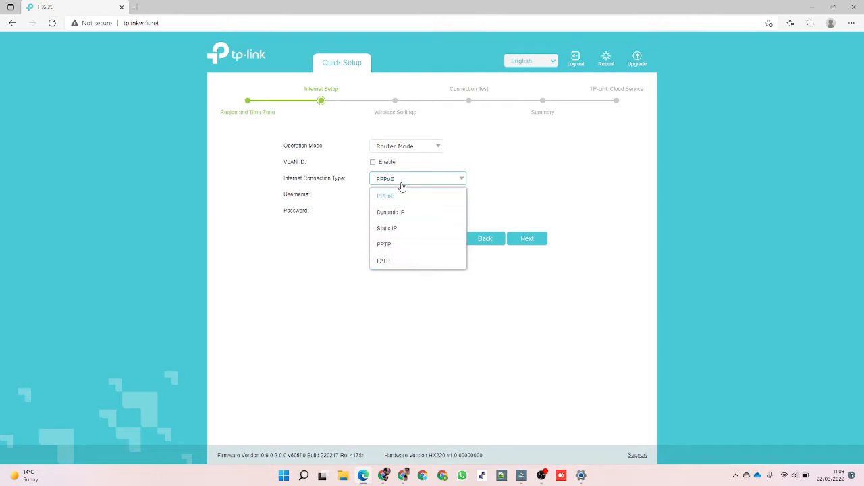
mouse_move(405, 174)
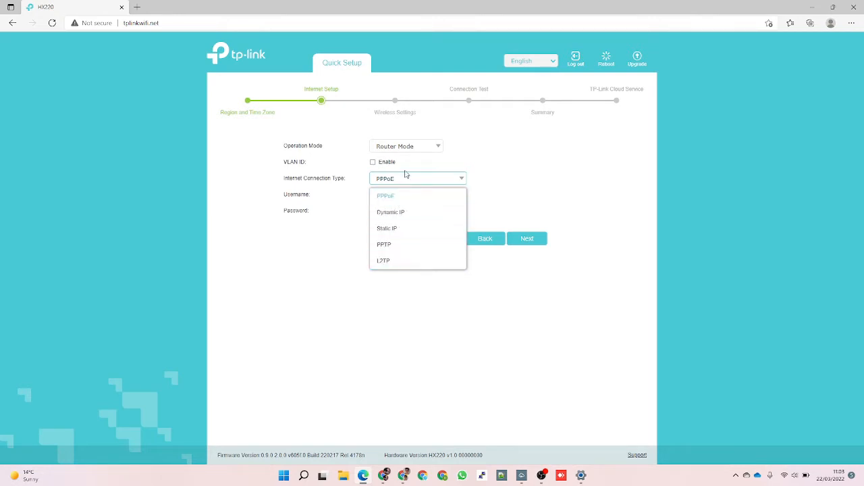
click(385, 196)
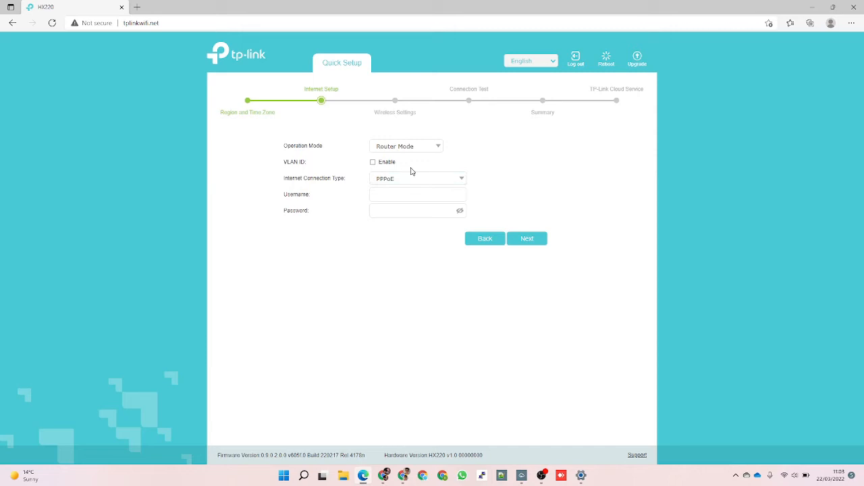
mouse_move(416, 165)
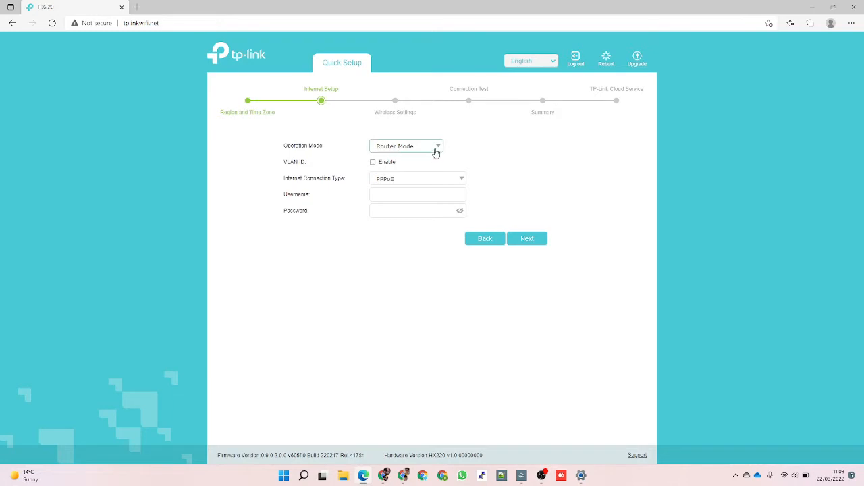
Step: Set Operation Mode to AP Mode and continue to the wireless settings step
click(405, 146)
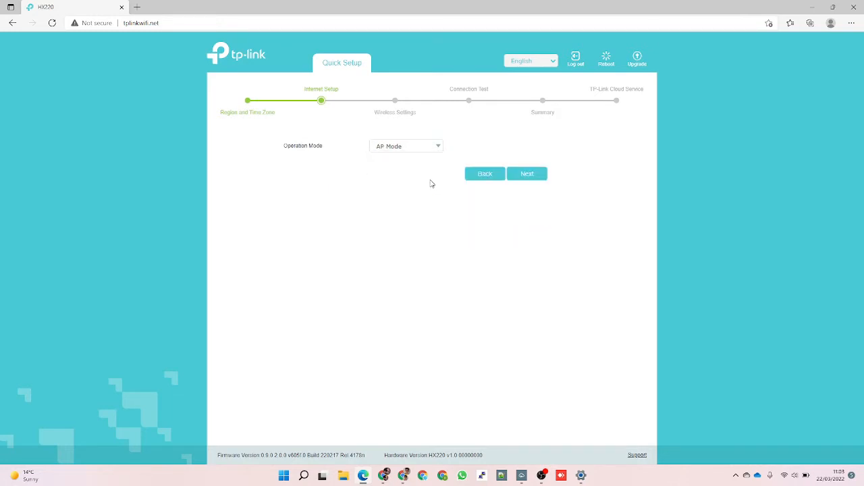
click(527, 173)
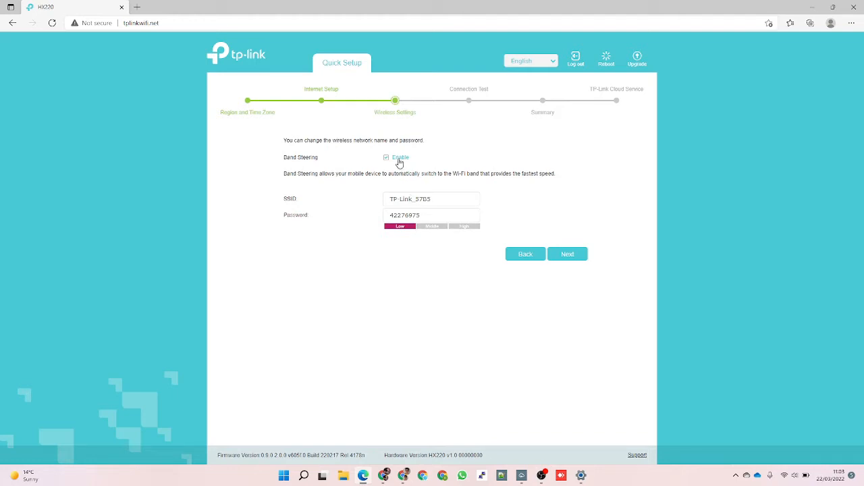
Step: Toggle Band Steering off and back on, save the wireless settings and finish Quick Setup
click(386, 157)
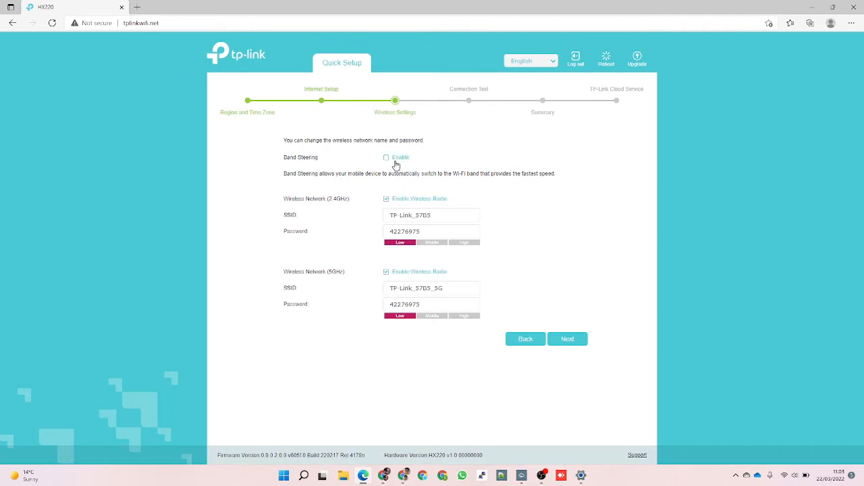
mouse_move(390, 203)
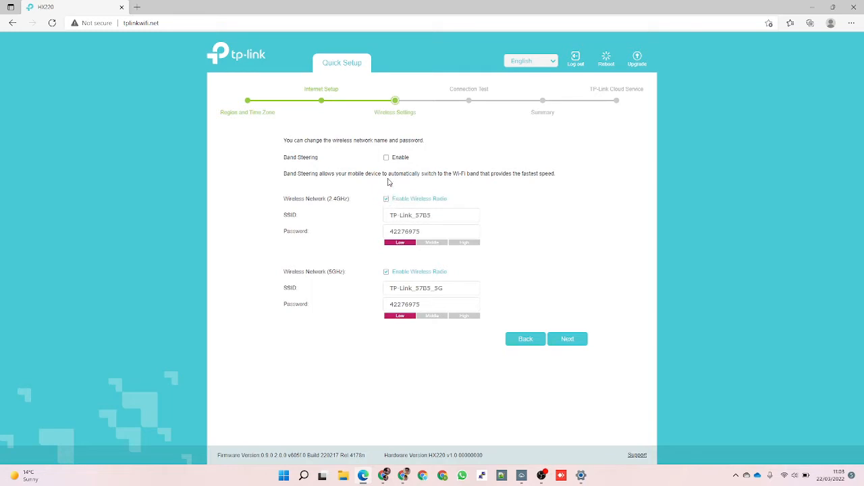
click(386, 157)
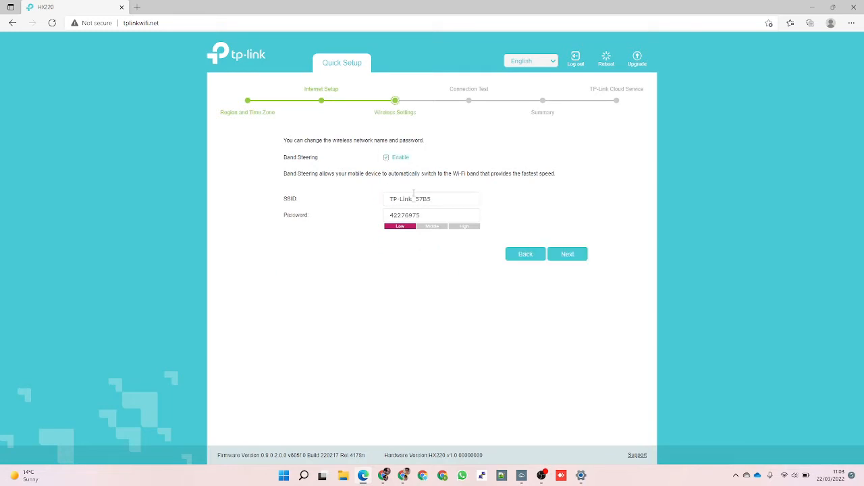
click(567, 254)
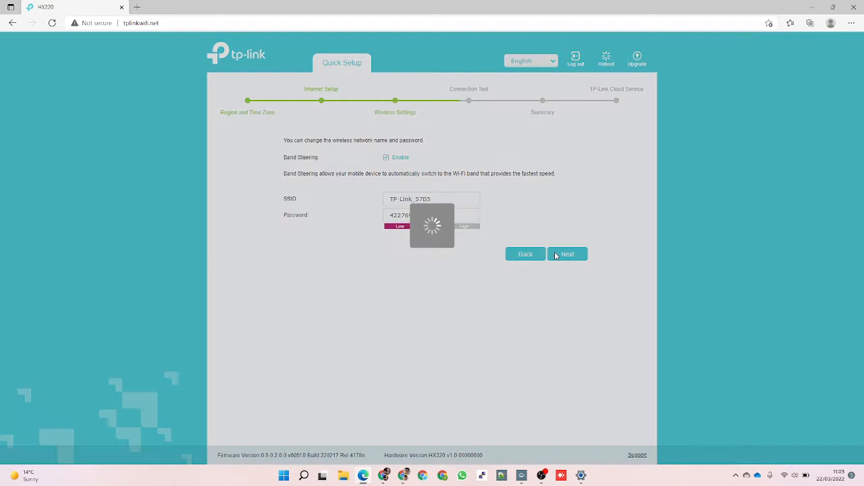
click(567, 254)
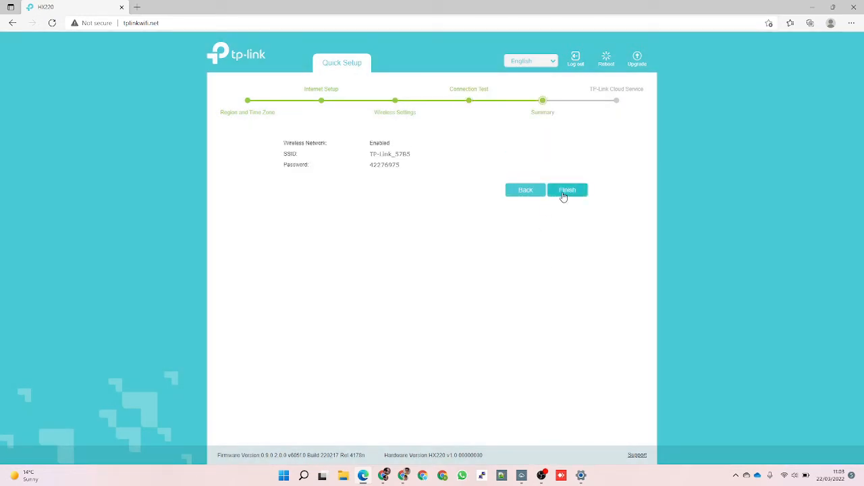
click(567, 189)
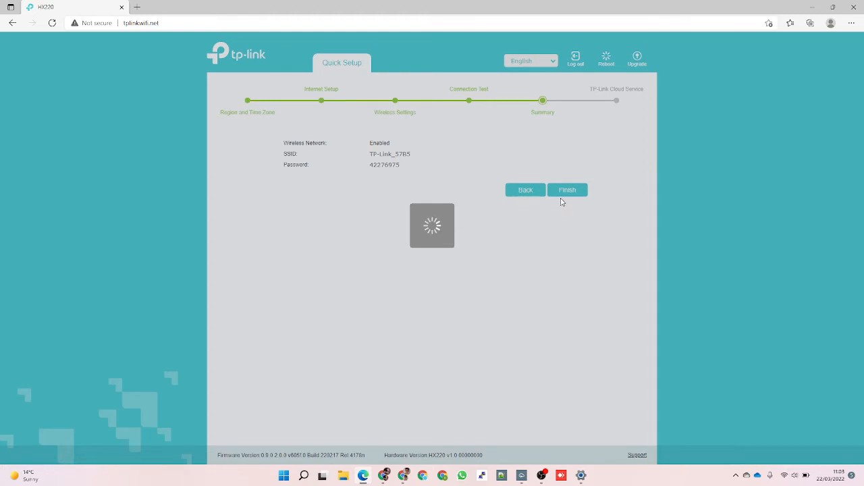
click(567, 189)
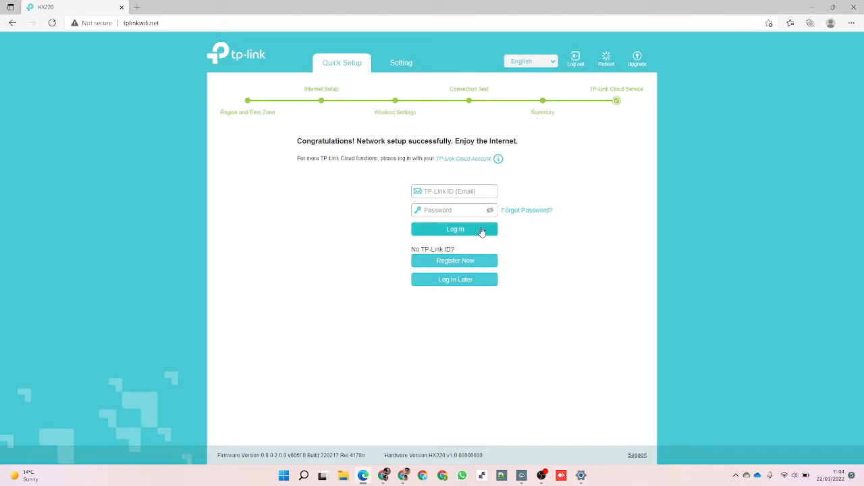
mouse_move(516, 243)
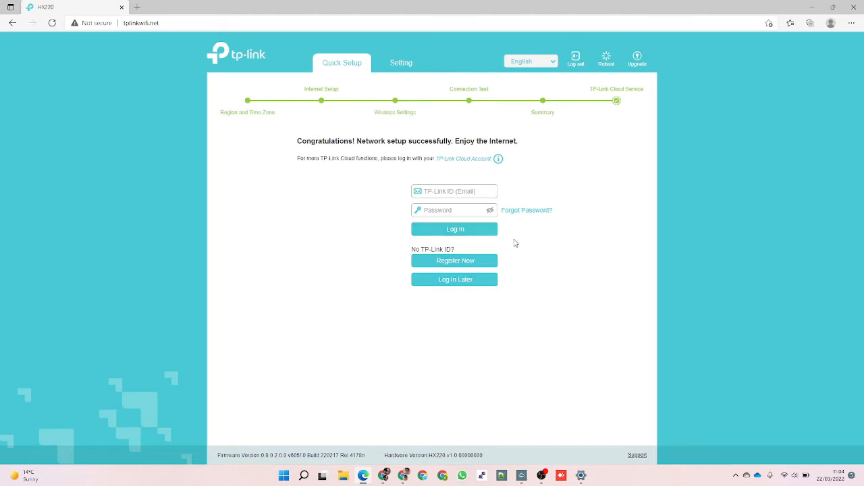
mouse_move(541, 227)
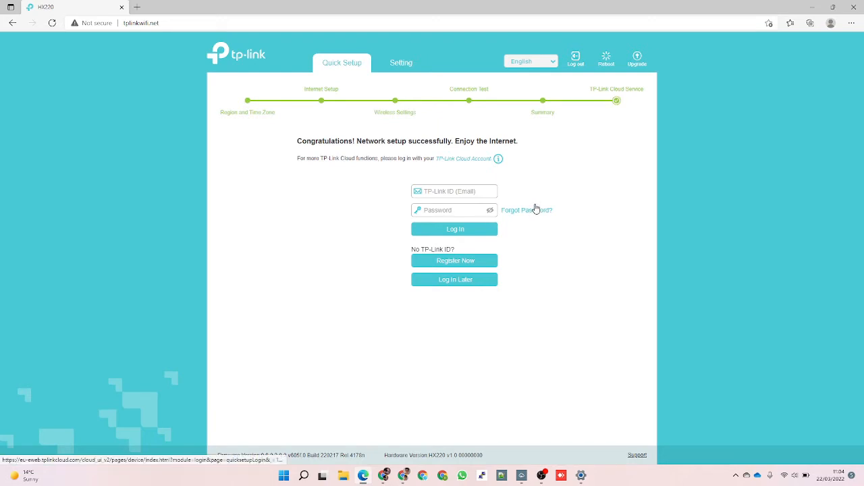
mouse_move(524, 184)
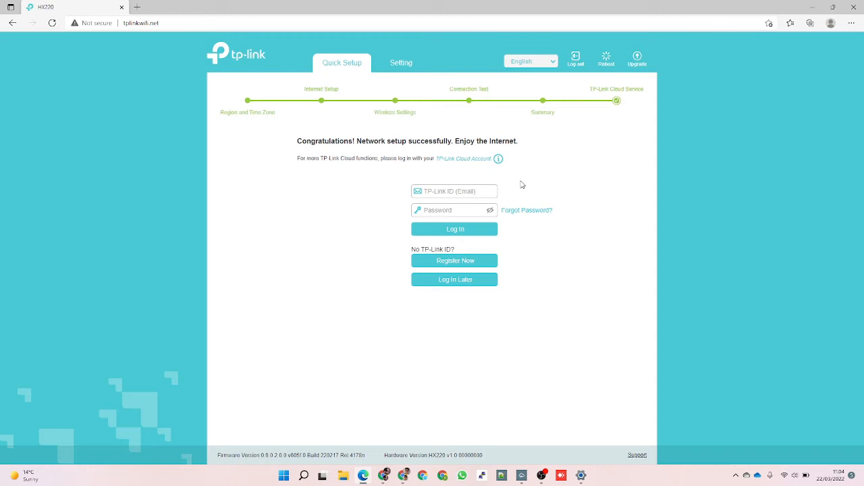
mouse_move(508, 178)
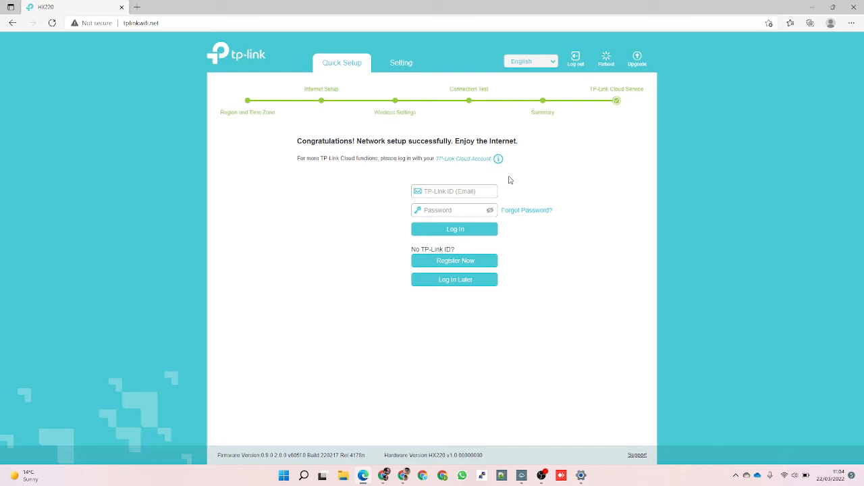
mouse_move(501, 177)
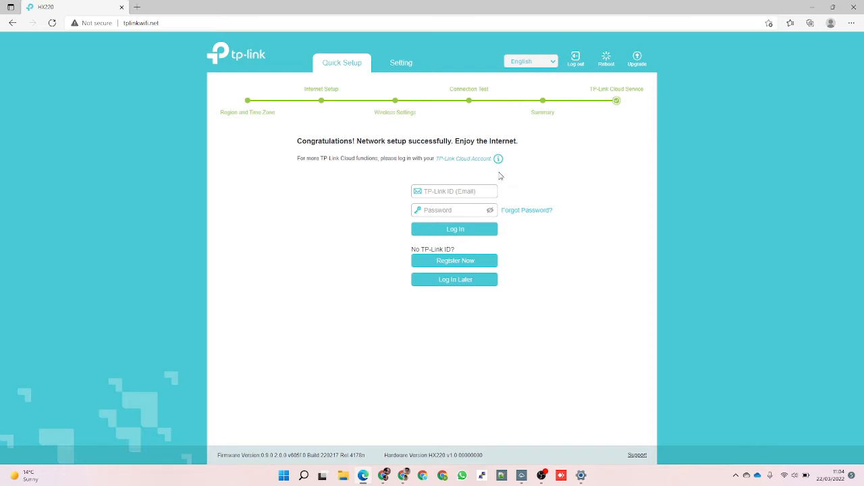
mouse_move(470, 155)
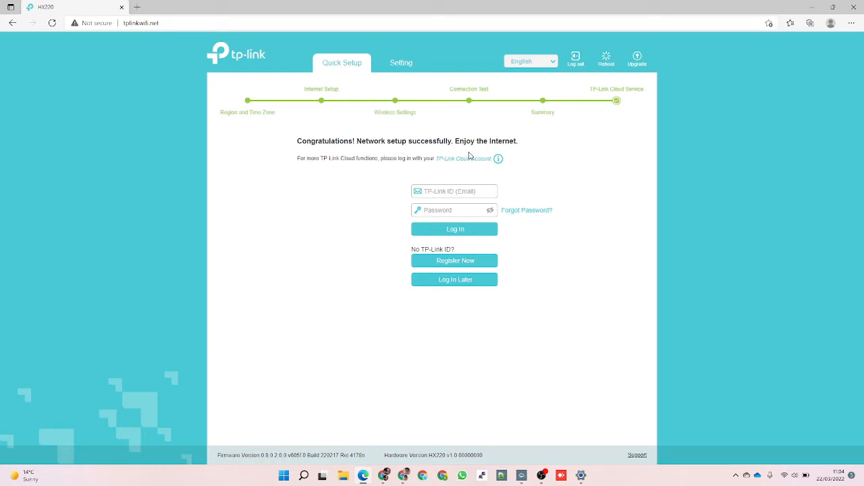
Step: Leave the setup success page for the full Setting area
click(400, 62)
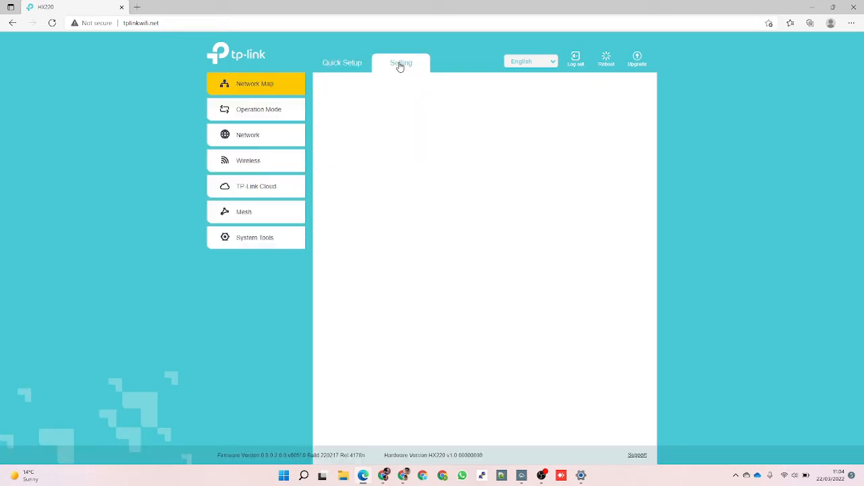
Step: View Operation Mode, LAN address settings and the DHCP Server page showing DHCP off with no clients
click(400, 64)
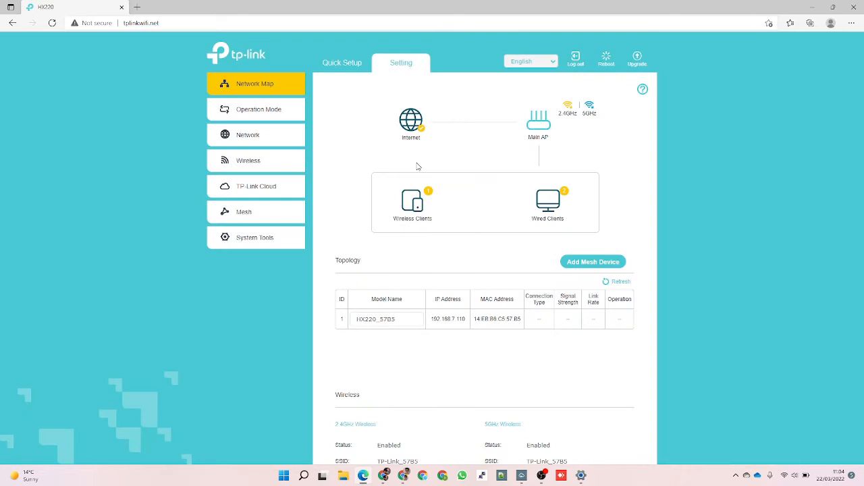
scroll(down, 3)
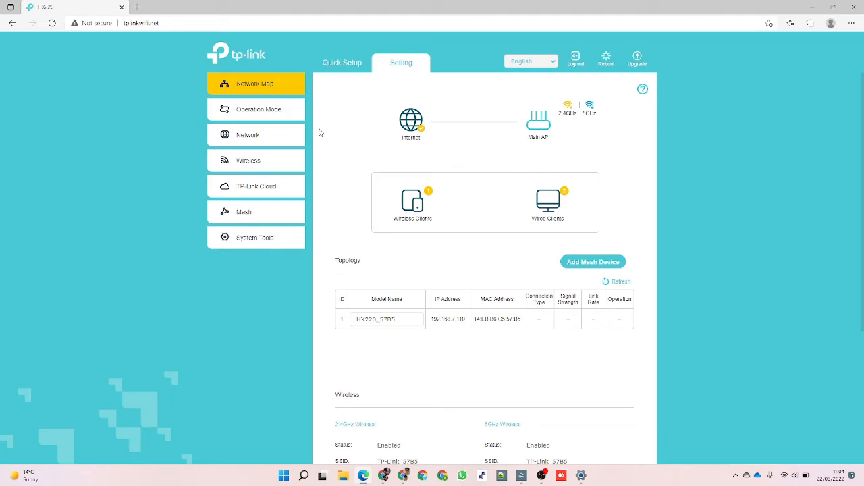
click(259, 108)
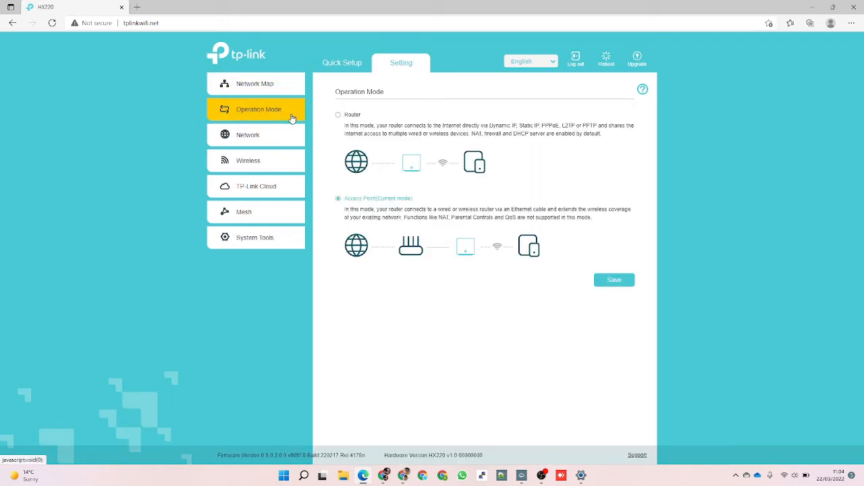
mouse_move(363, 207)
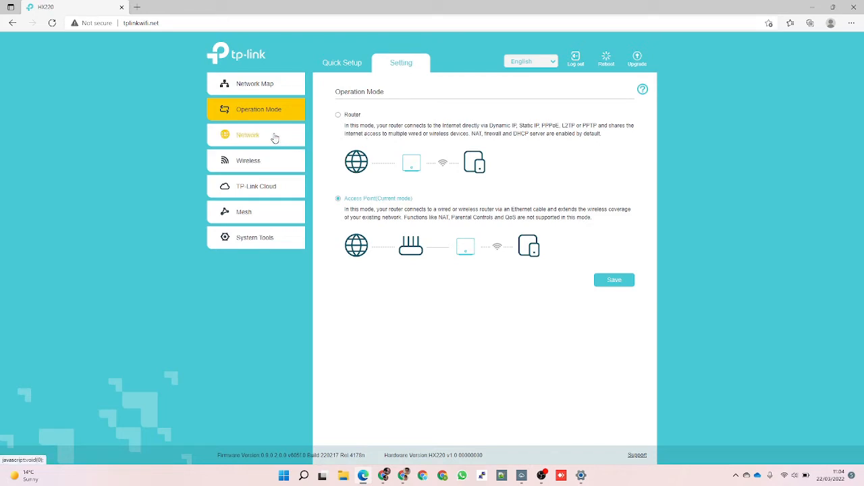
click(248, 135)
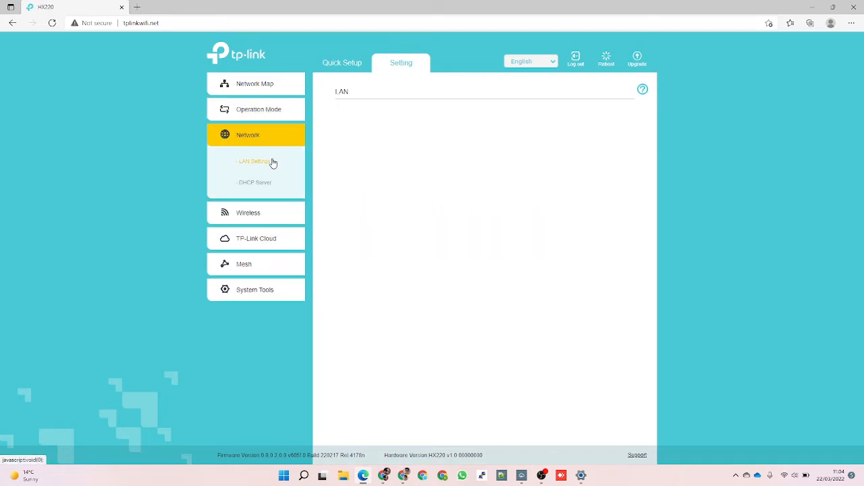
click(254, 160)
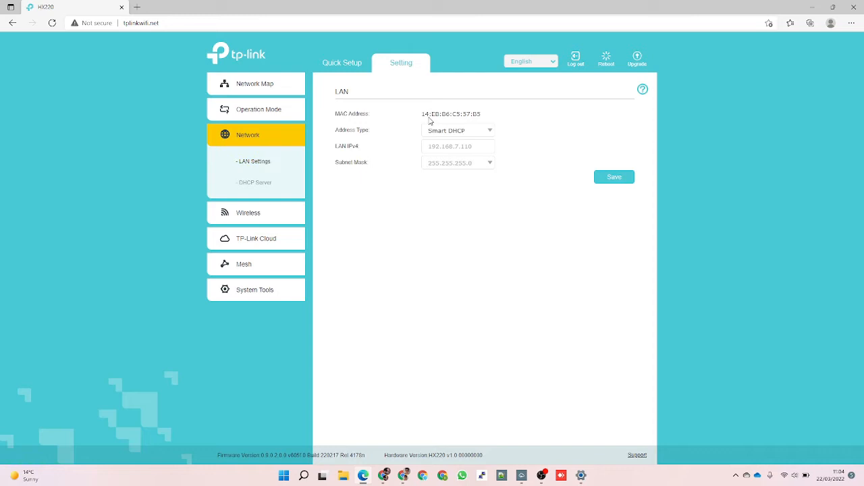
mouse_move(368, 169)
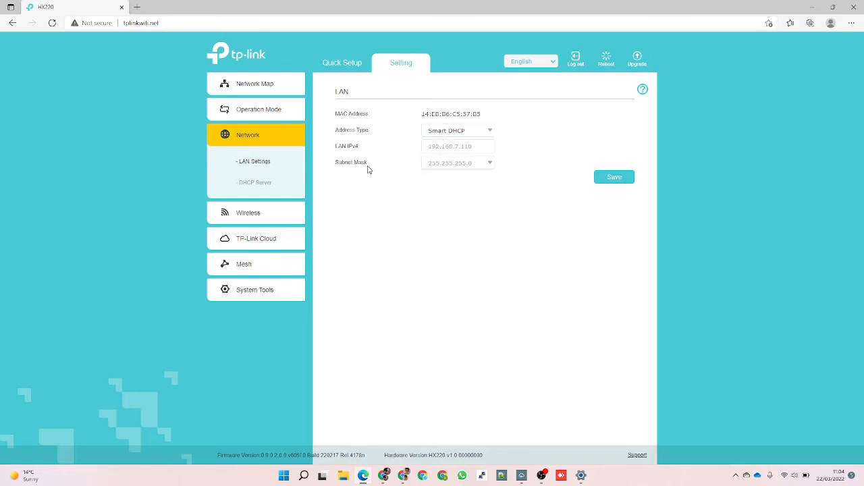
click(256, 183)
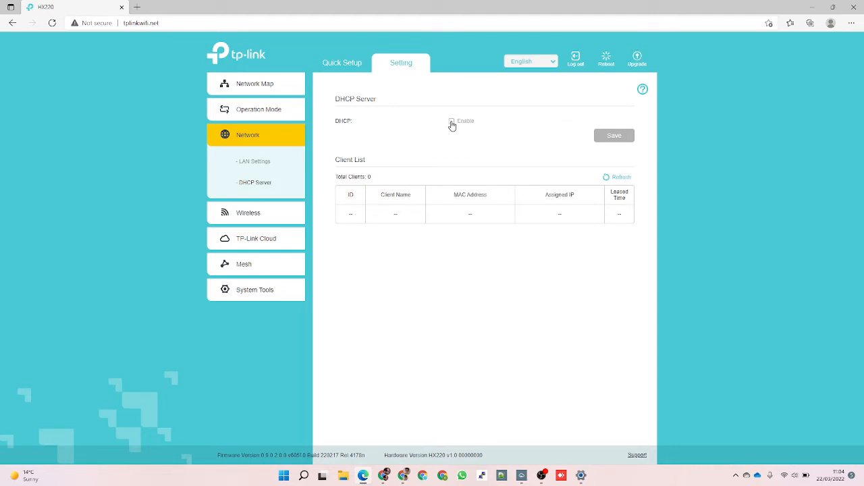
mouse_move(384, 157)
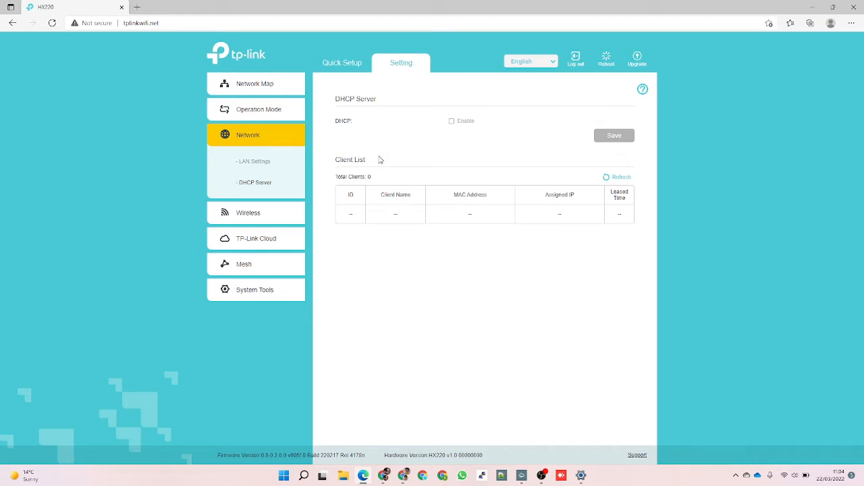
click(248, 213)
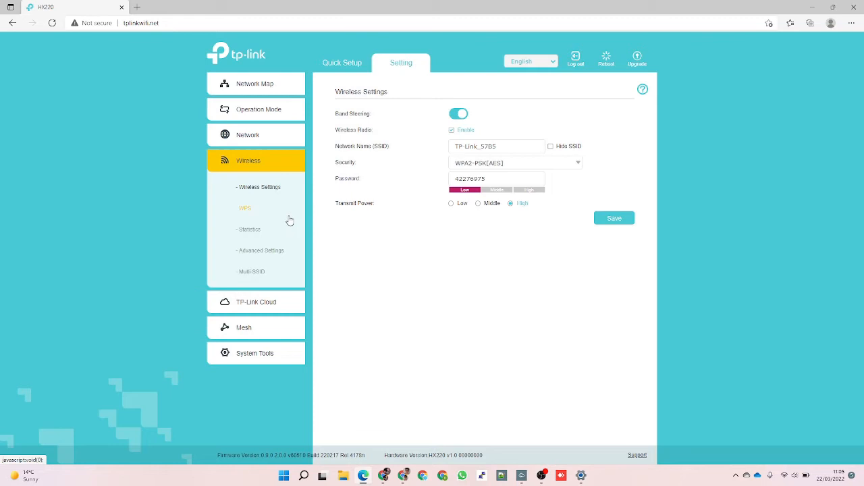
mouse_move(397, 192)
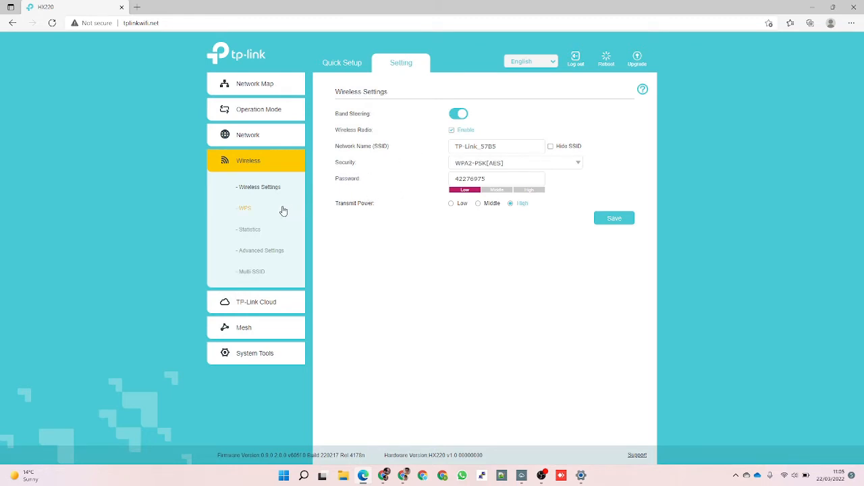
Step: View the WPS, Statistics and Advanced wireless pages, ending on Multi-SSID
click(245, 208)
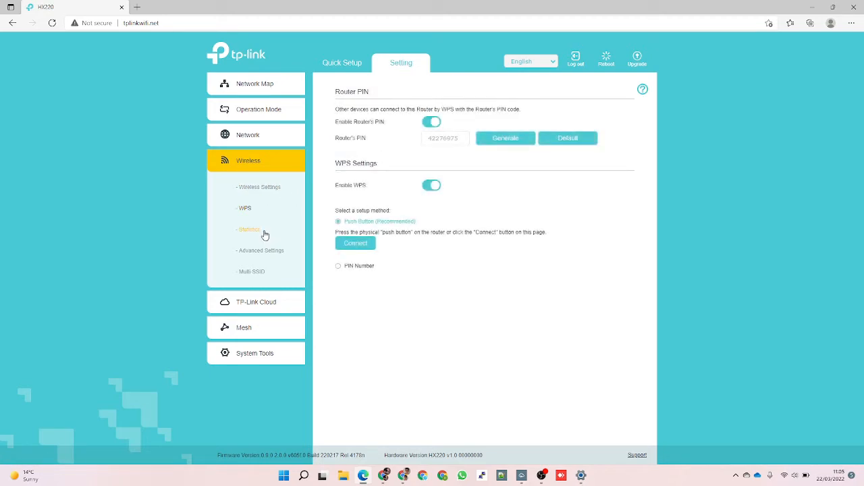
click(248, 230)
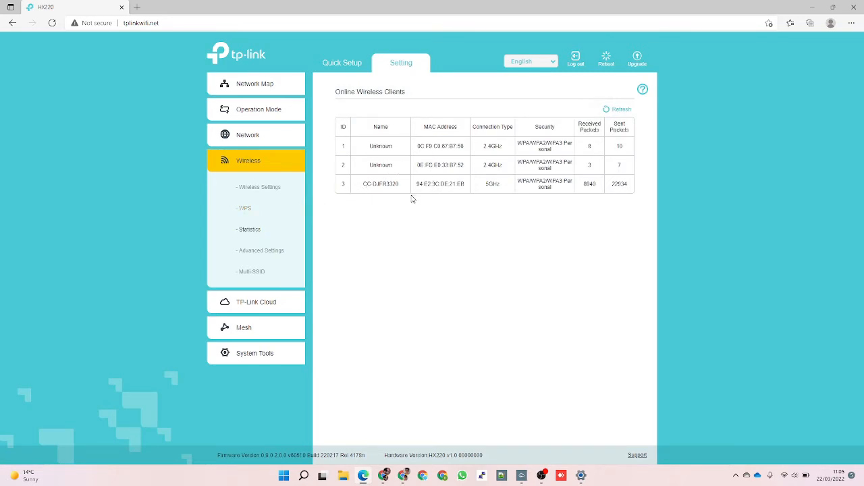
click(259, 250)
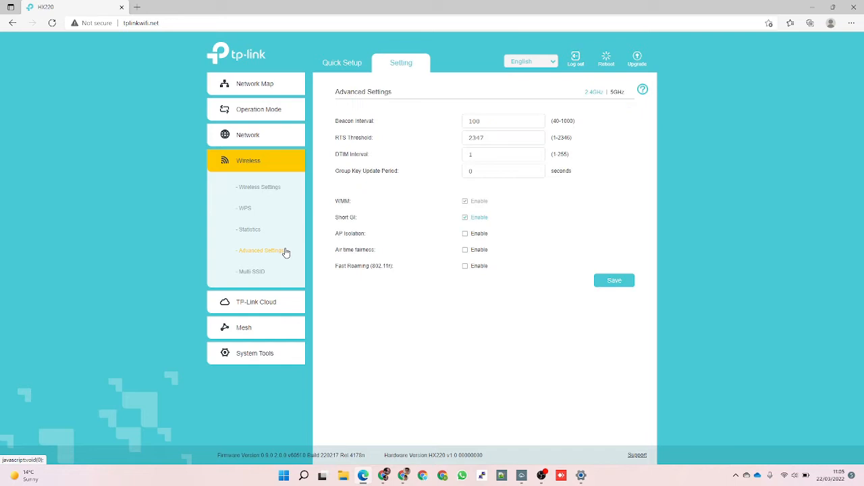
mouse_move(406, 173)
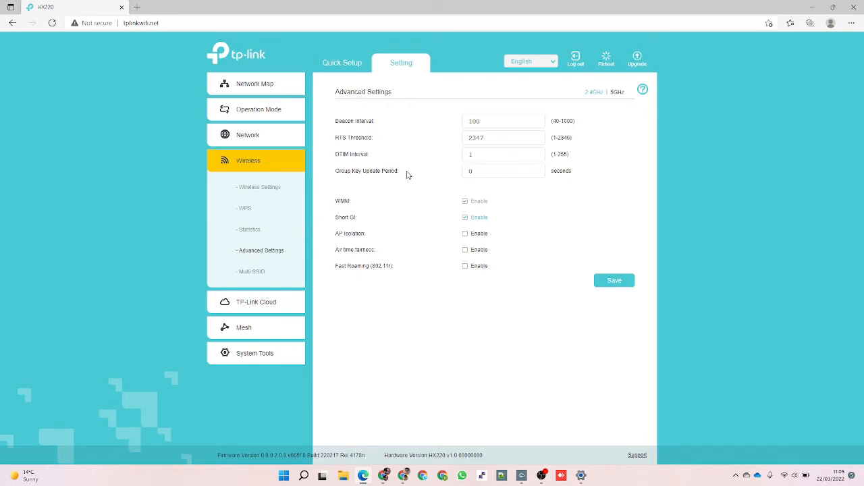
mouse_move(408, 224)
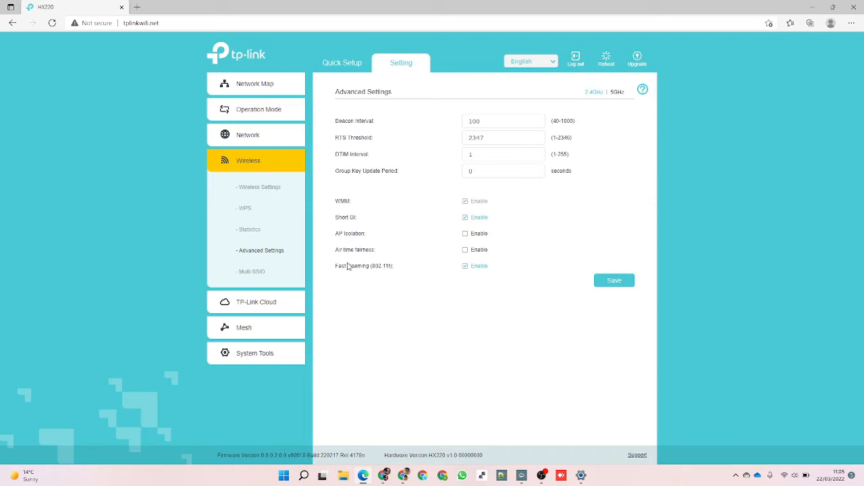
click(251, 271)
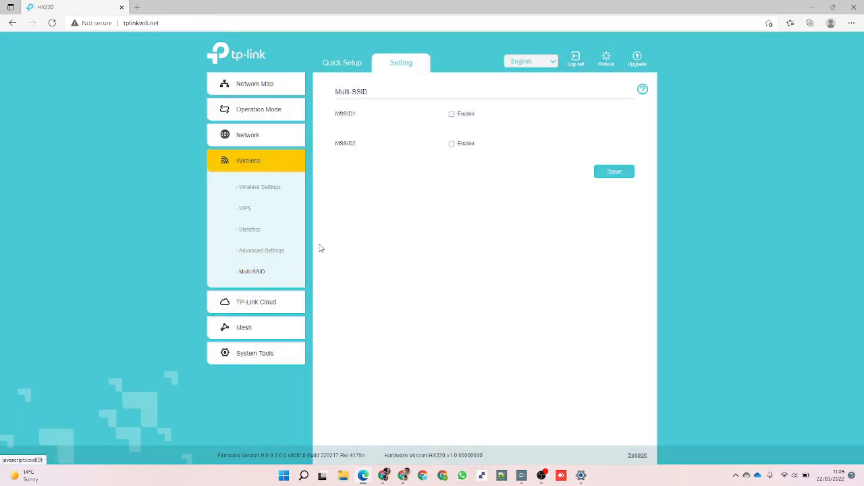
mouse_move(513, 115)
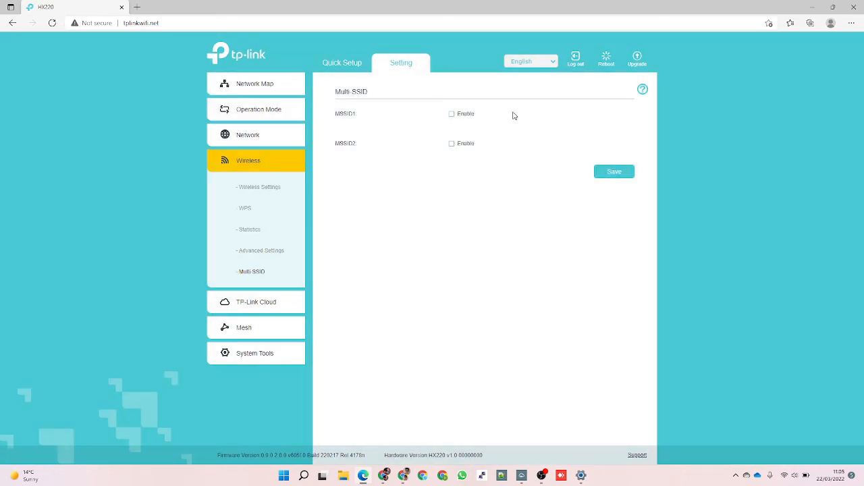
Step: Read the Multi-SSID help topics on guest visibility and the 2.4GHz/5GHz option
click(642, 89)
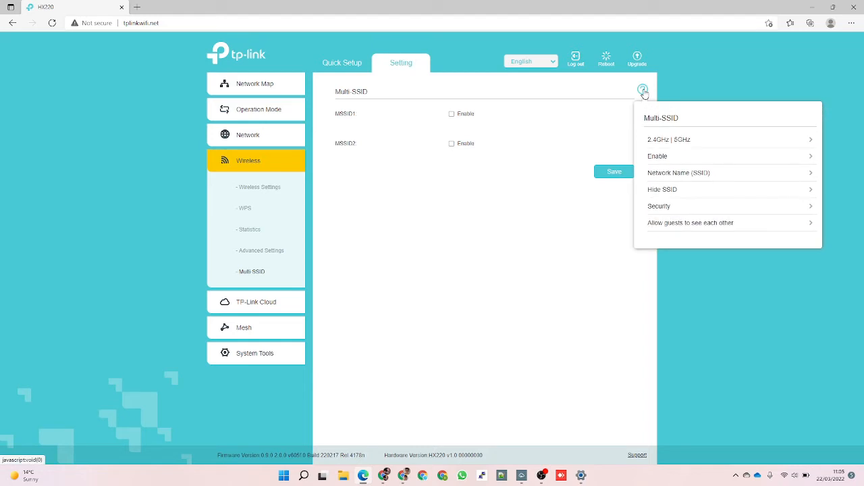
mouse_move(654, 148)
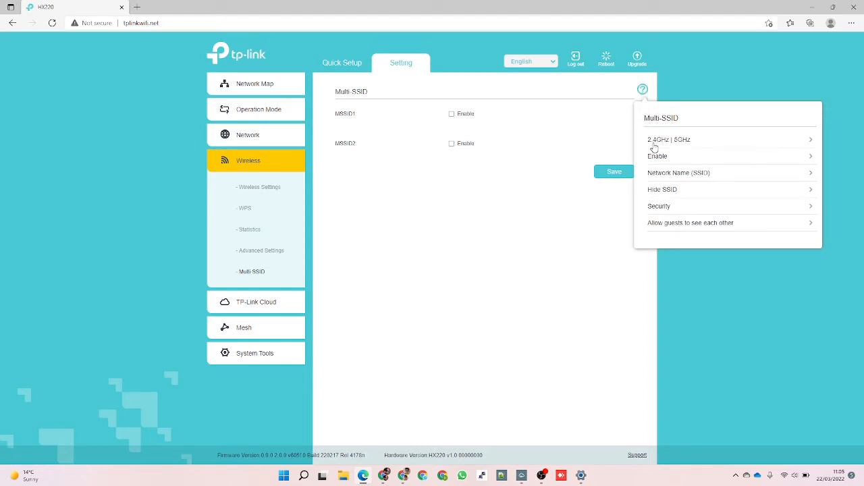
mouse_move(665, 211)
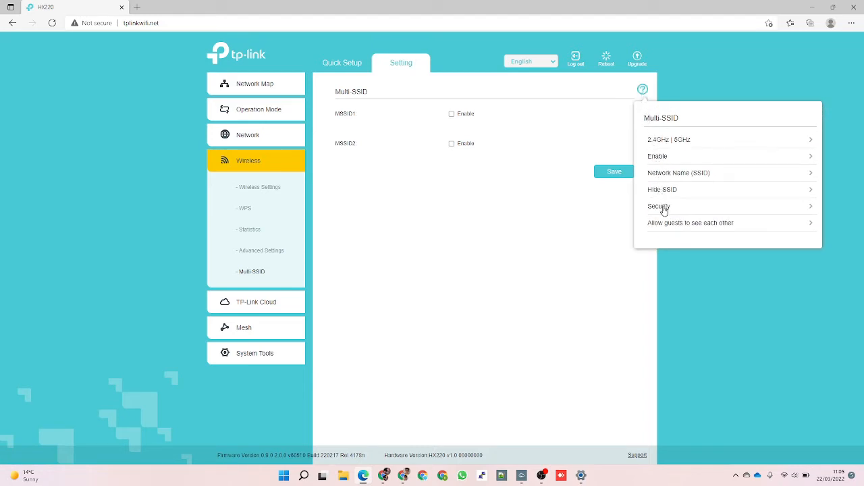
click(690, 223)
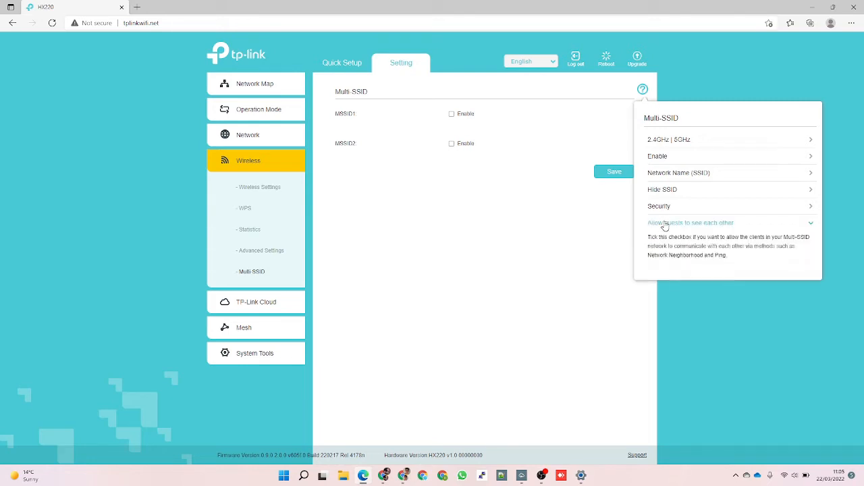
click(659, 205)
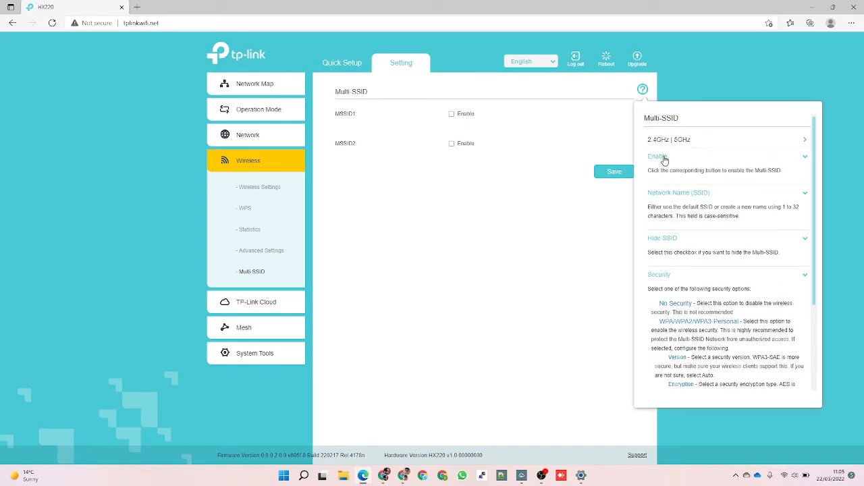
click(669, 140)
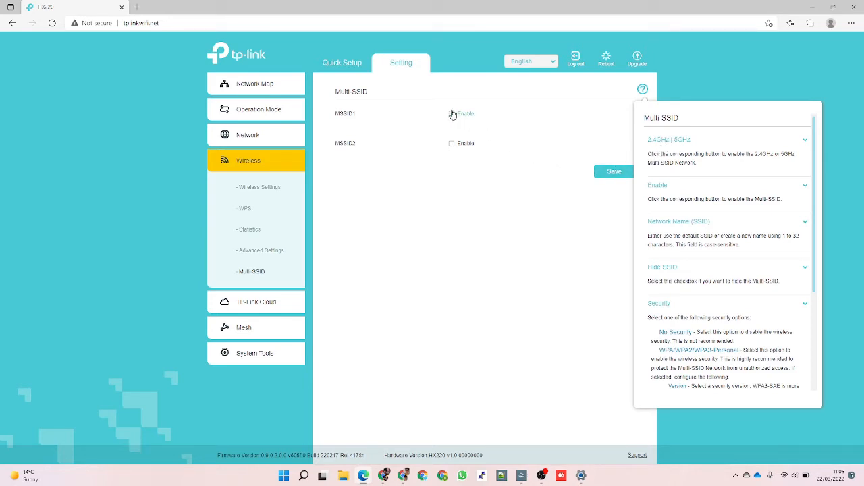
Step: Enable MSSID1, revealing its SSID and security fields, then head to TP-Link Cloud
click(451, 113)
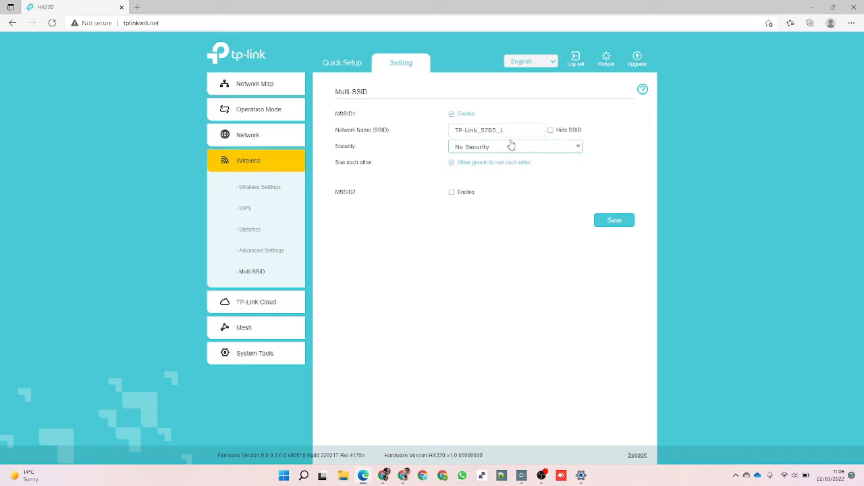
mouse_move(474, 146)
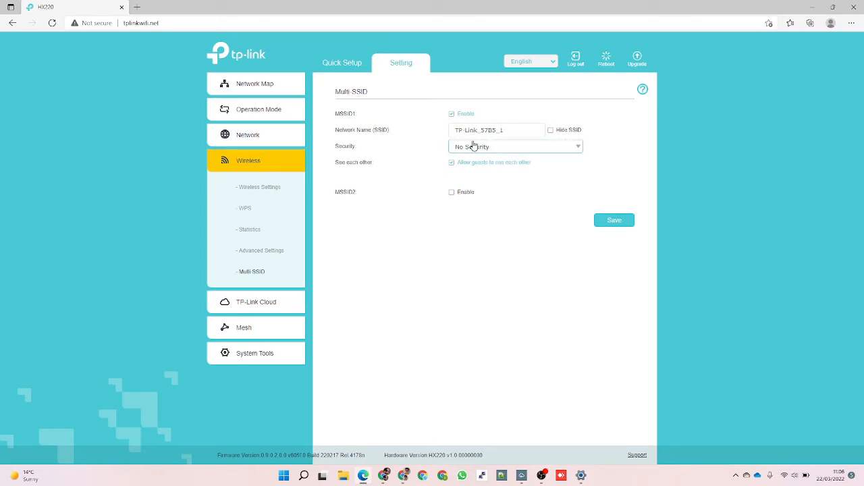
click(256, 302)
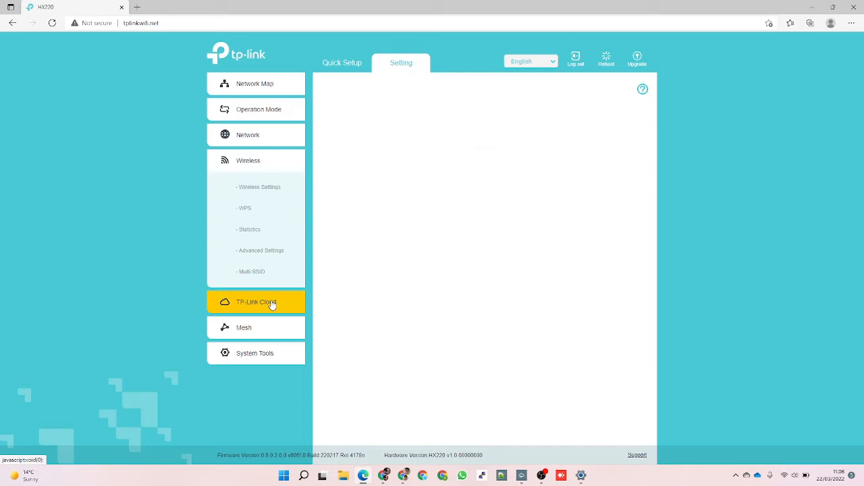
Step: View TP-Link Cloud sign-in and the Mesh page with EasyMesh on, dismissing Add a Mesh Device
click(256, 302)
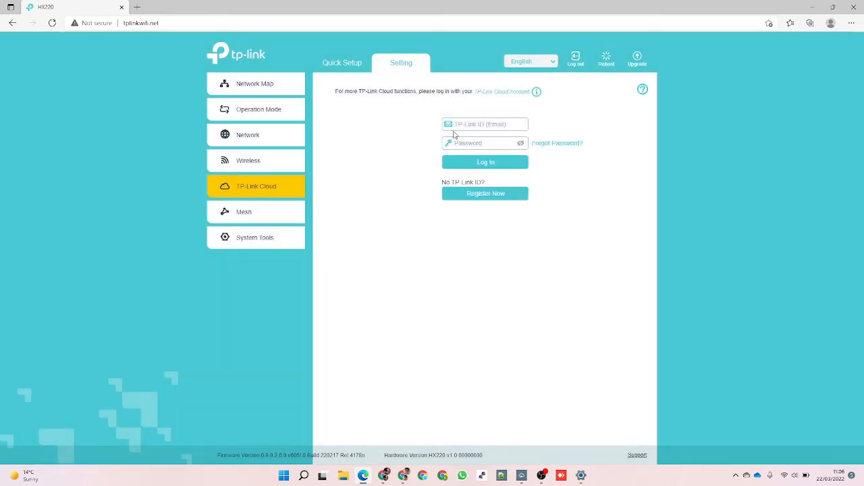
mouse_move(282, 222)
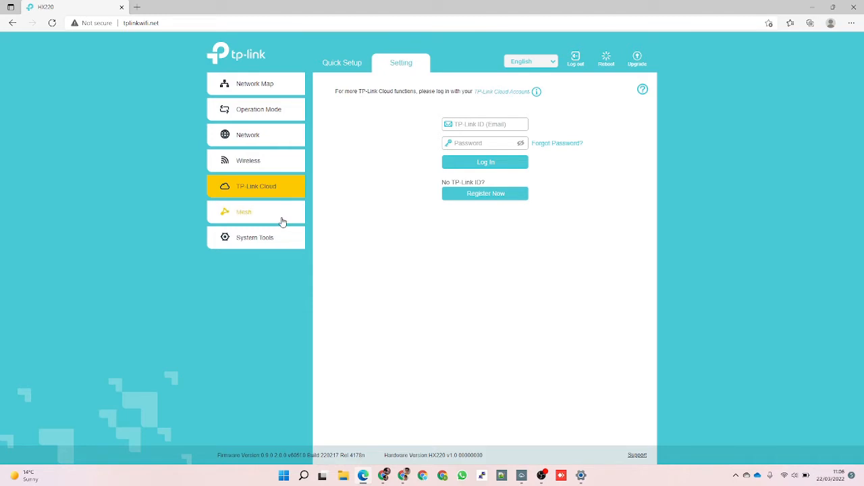
click(255, 211)
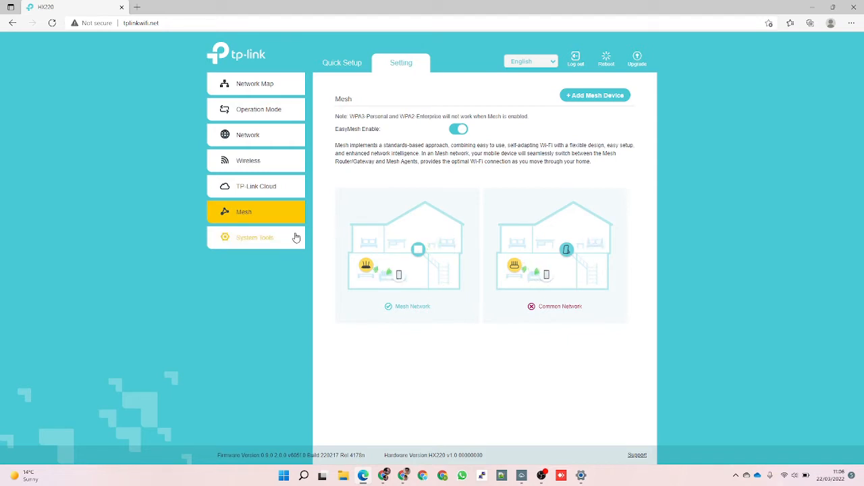
mouse_move(281, 238)
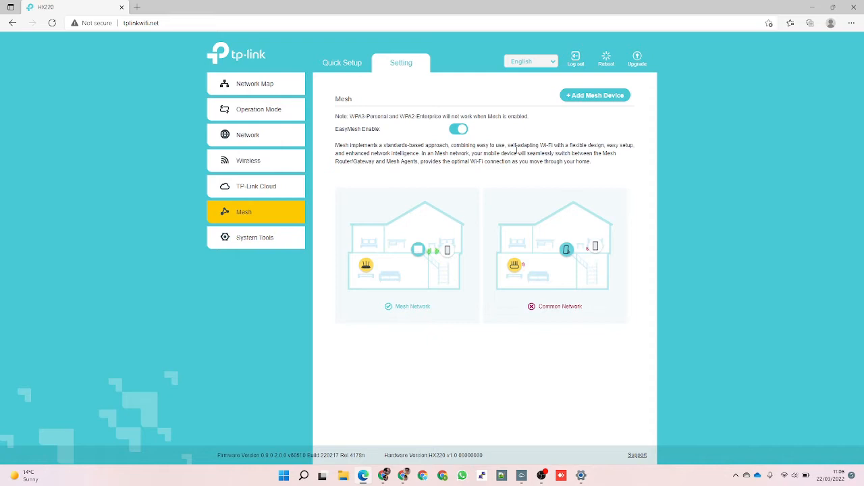
click(594, 94)
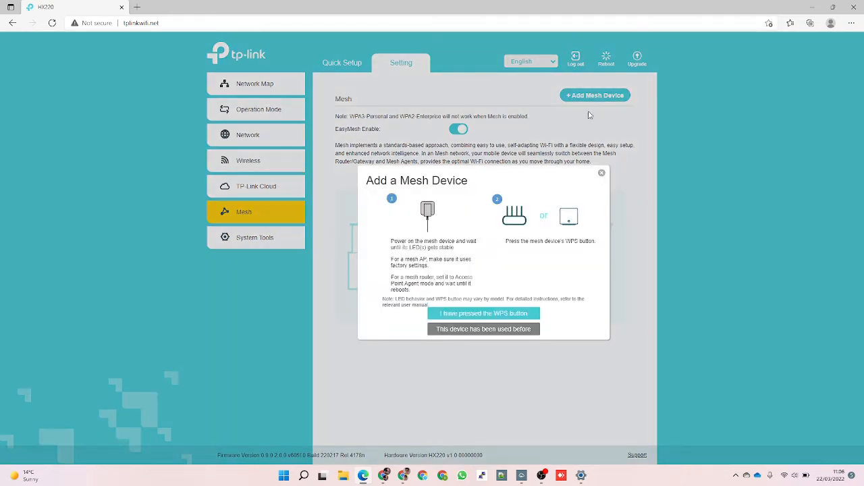
mouse_move(508, 254)
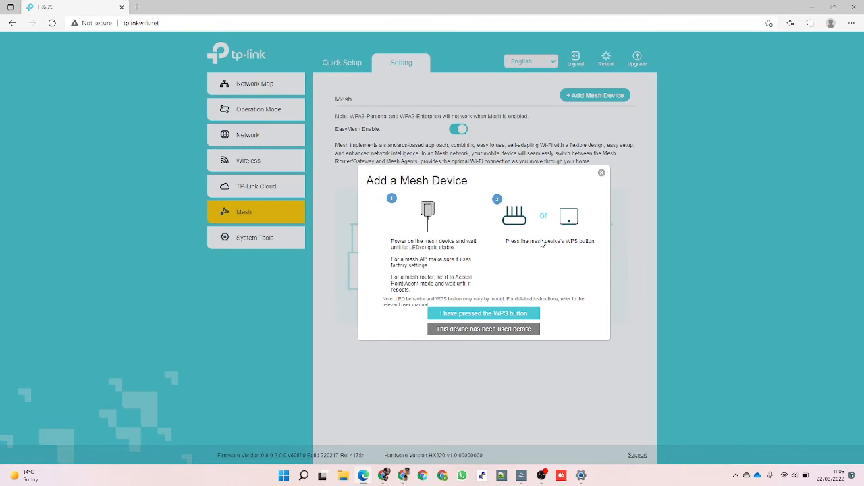
click(599, 173)
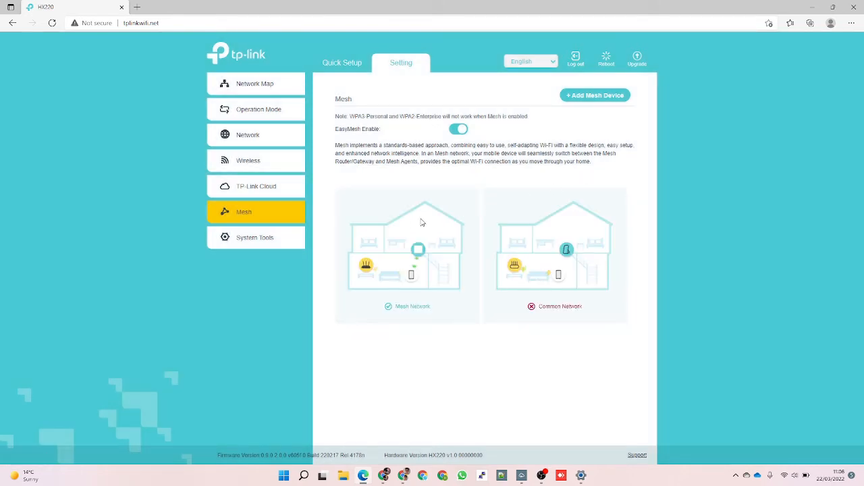
click(254, 237)
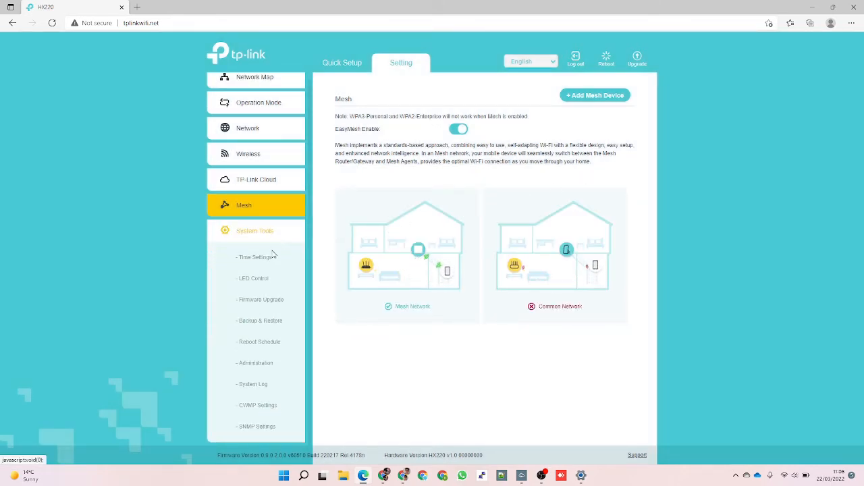
Step: View Time Settings, then enable LED Night Mode from 22:00 to 6:00
click(255, 256)
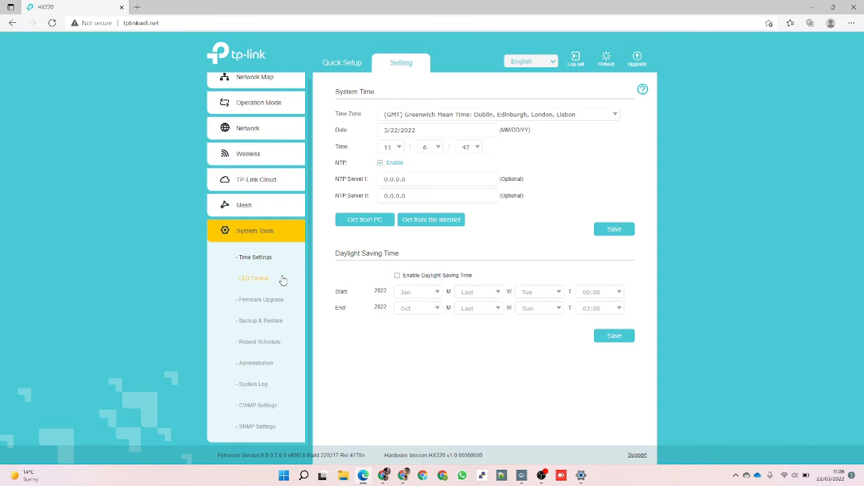
click(254, 278)
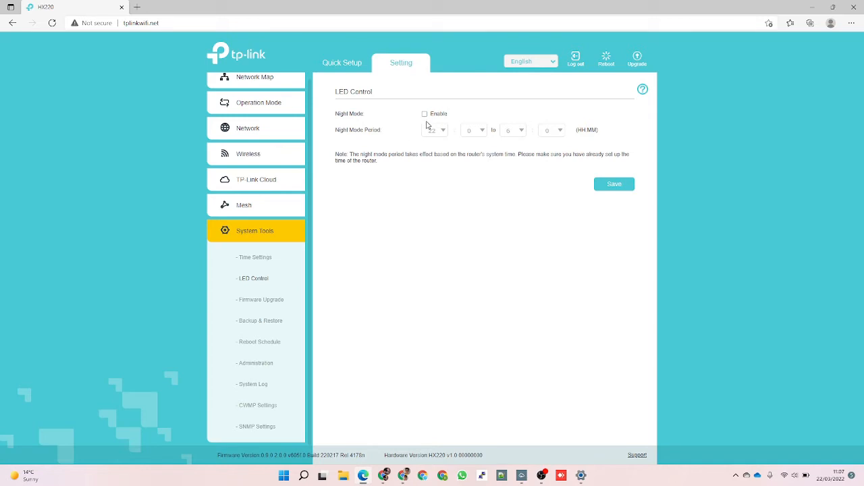
click(424, 113)
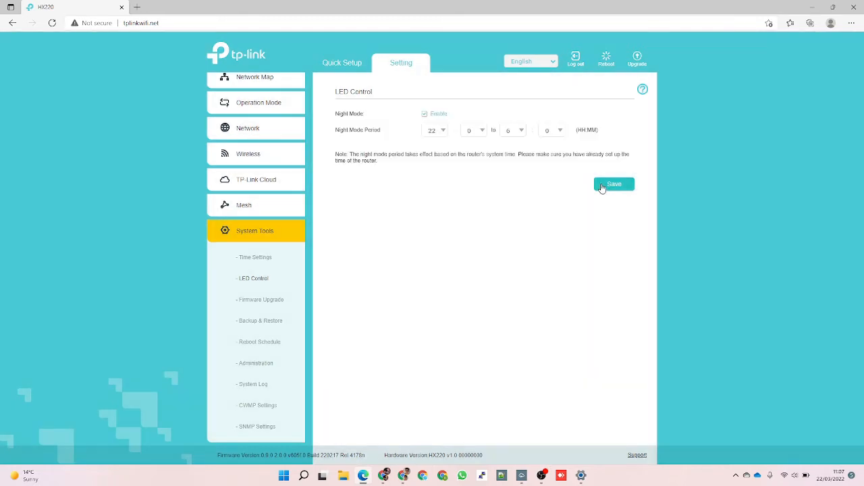
mouse_move(284, 300)
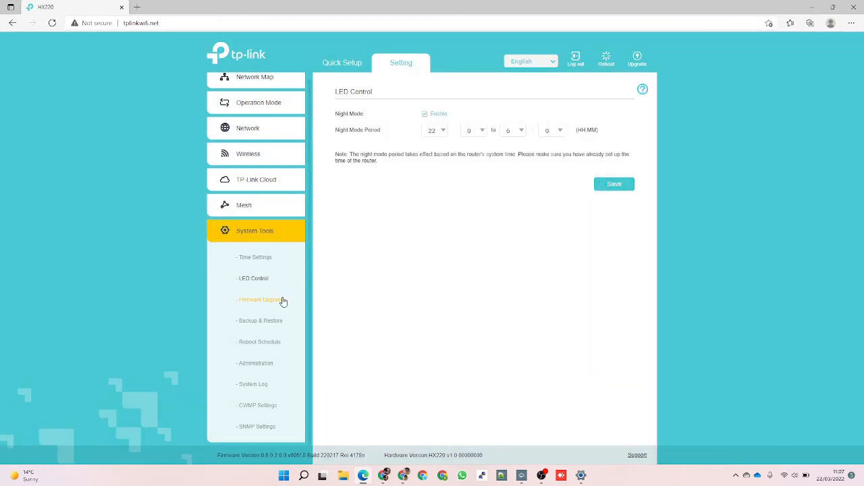
Step: Review Firmware Upgrade, Backup & Restore, Reboot Schedule, Administration and the System Log
click(260, 300)
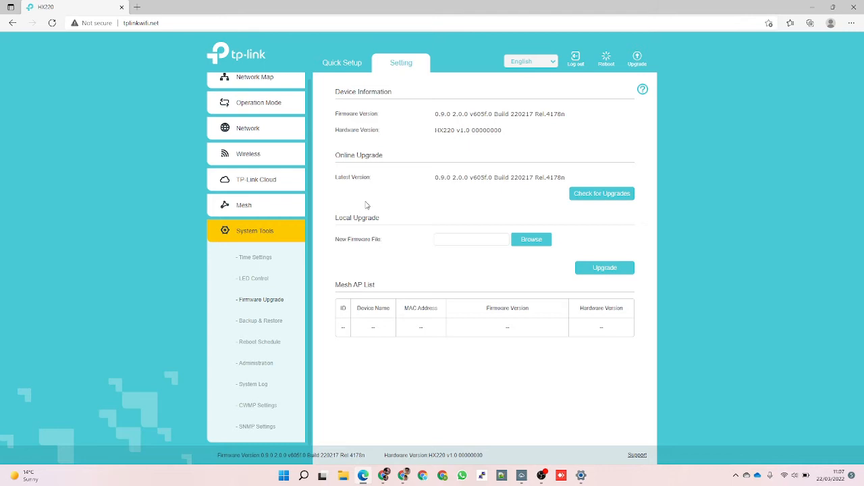
mouse_move(430, 196)
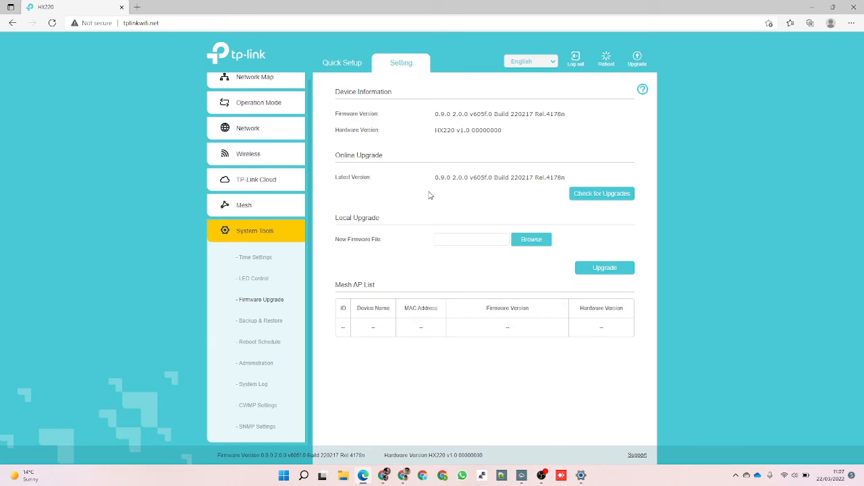
mouse_move(259, 321)
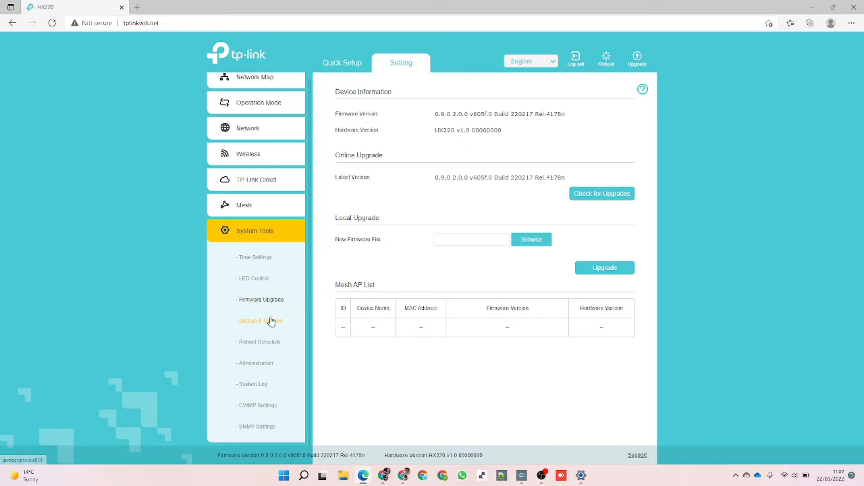
click(260, 322)
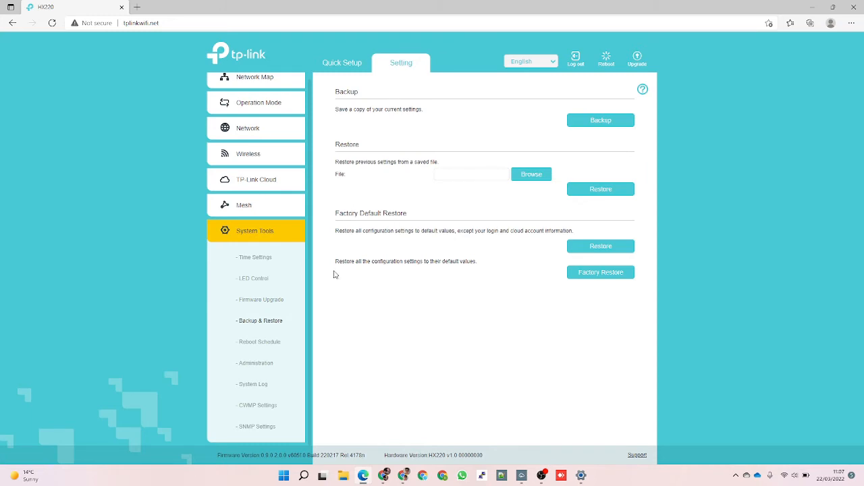
click(260, 342)
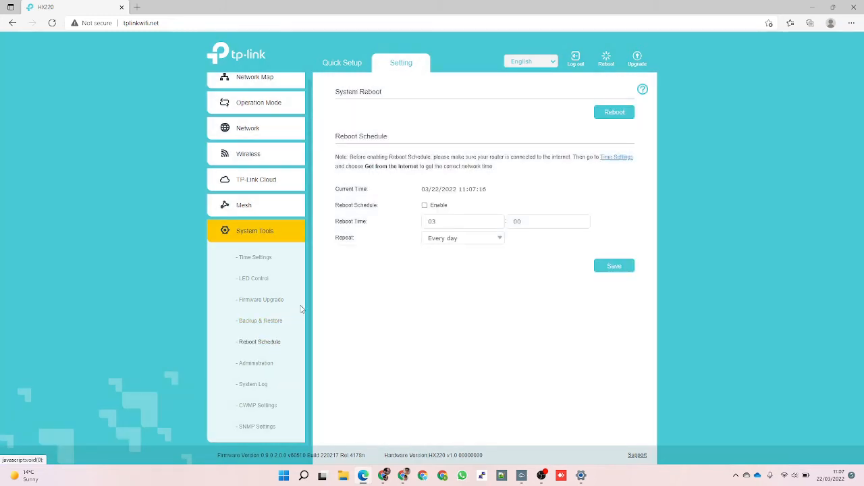
mouse_move(257, 362)
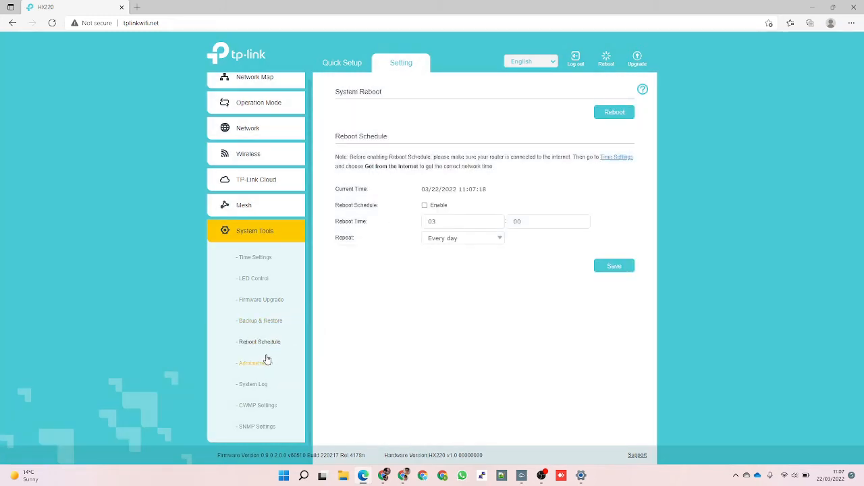
click(255, 362)
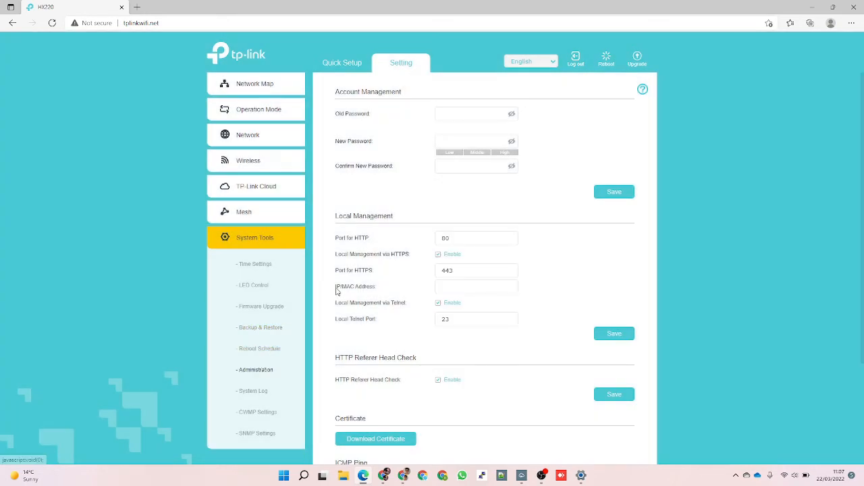
mouse_move(359, 267)
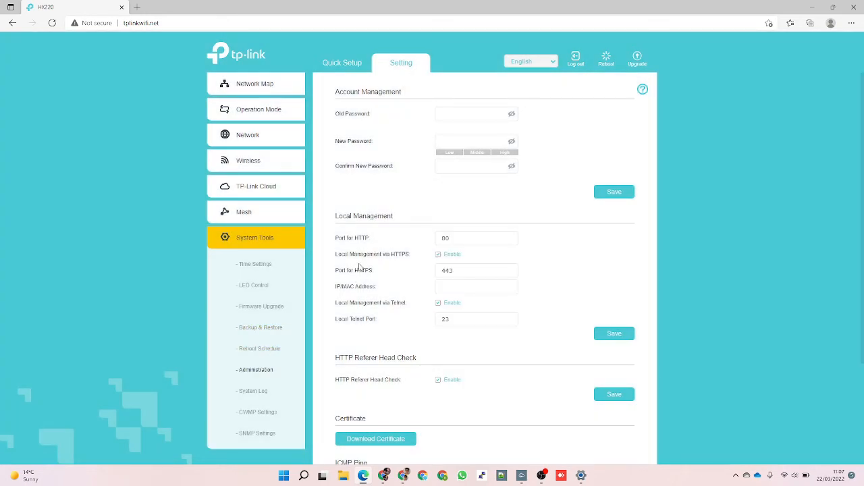
scroll(down, 3)
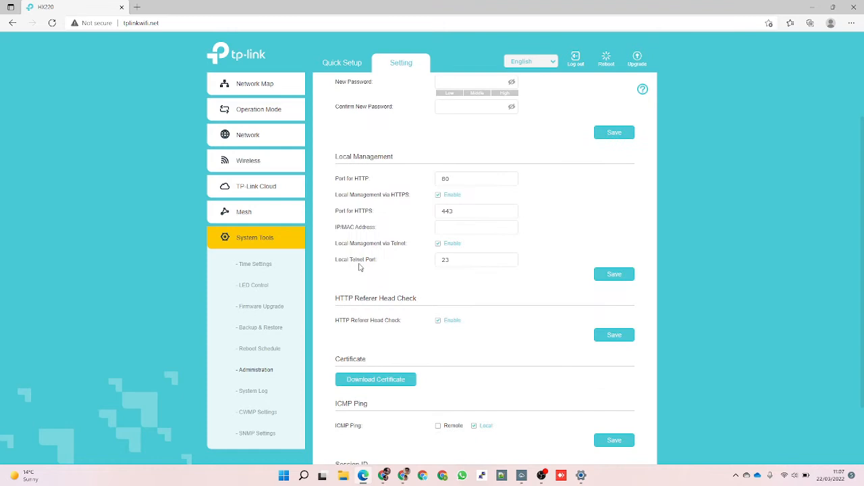
scroll(down, 3)
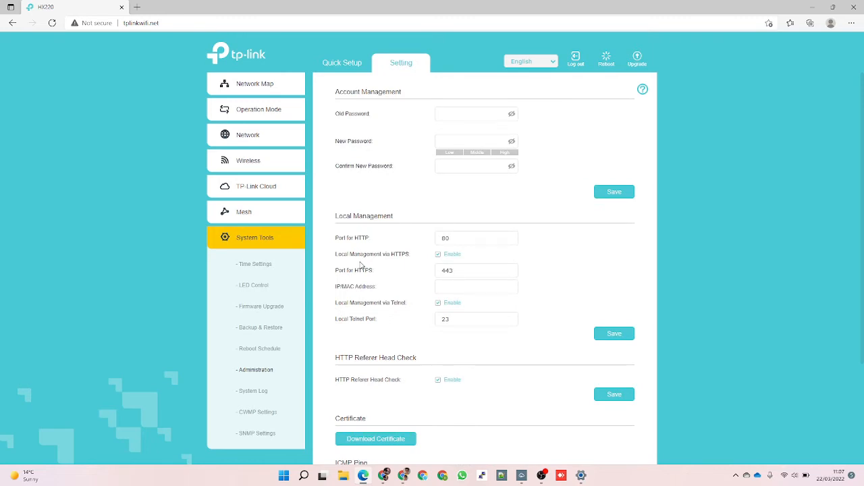
scroll(down, 3)
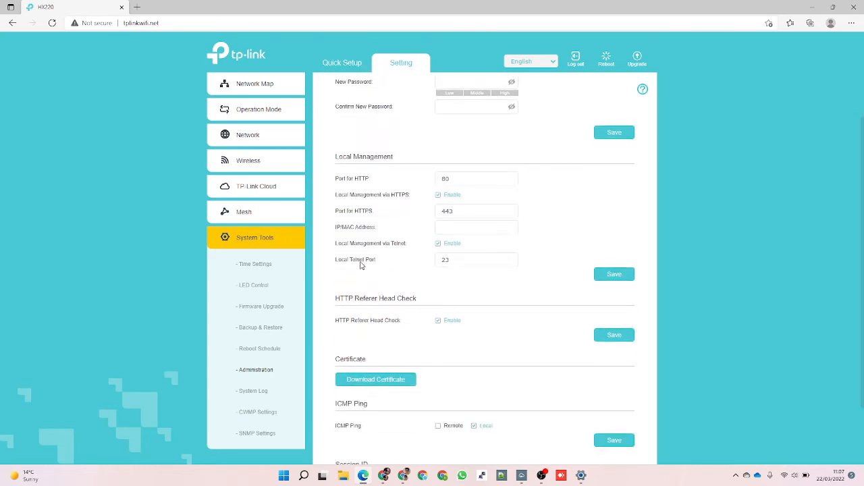
scroll(down, 3)
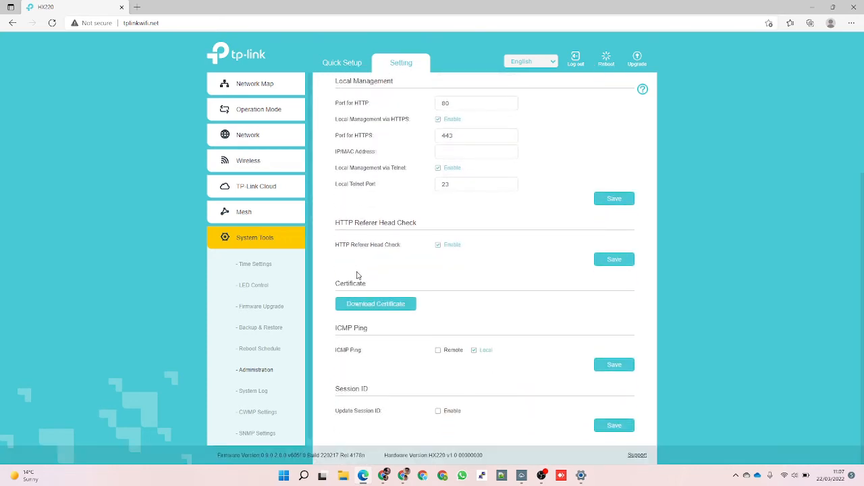
click(254, 392)
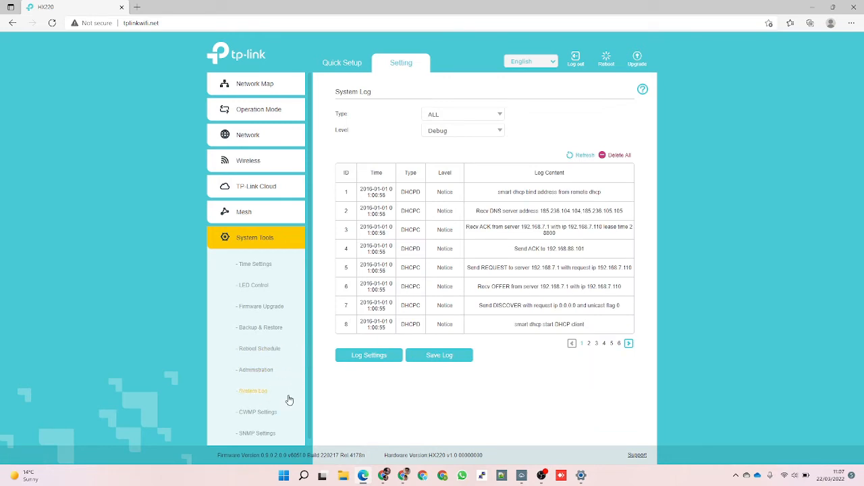
Step: View the CWMP and SNMP settings pages, then start the Quick Setup wizard at Region and Time Zone
click(257, 412)
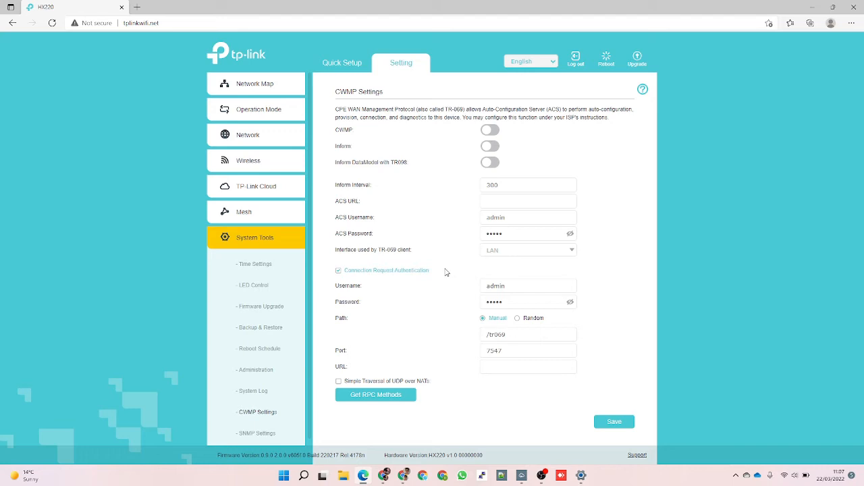
mouse_move(426, 316)
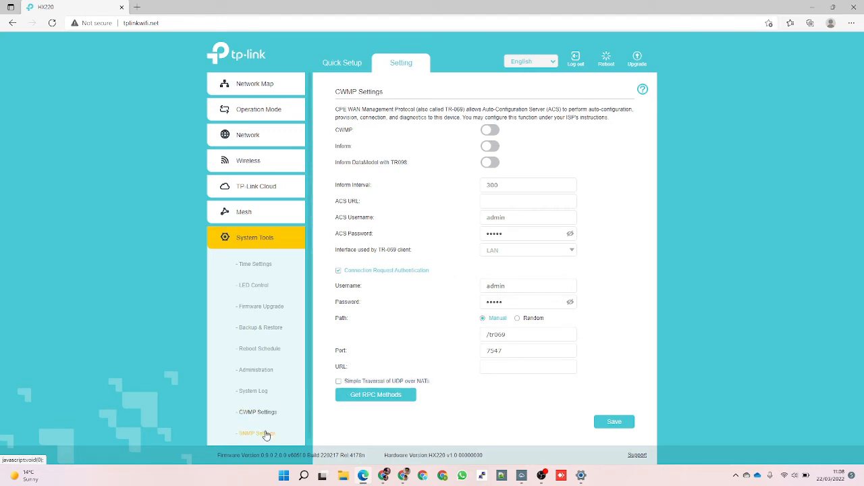
click(257, 432)
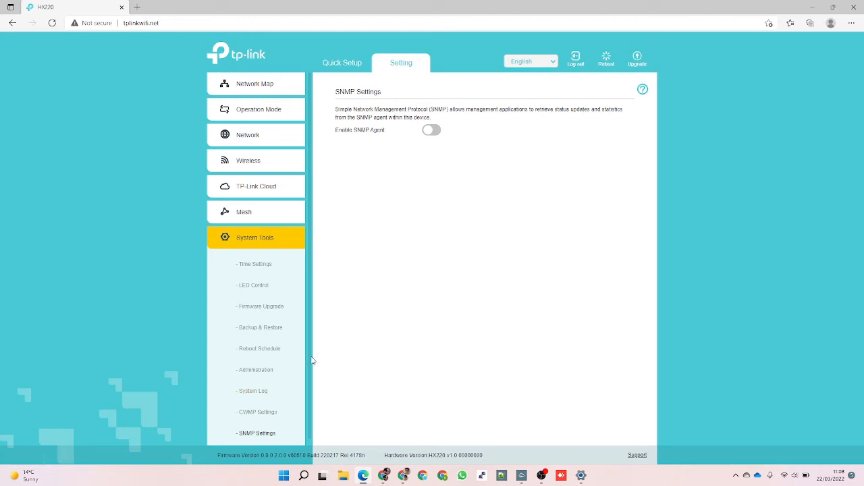
mouse_move(295, 216)
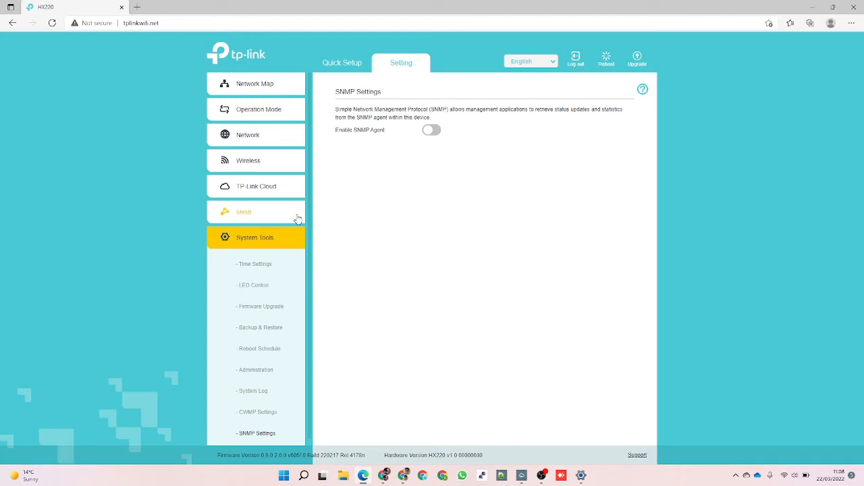
click(248, 84)
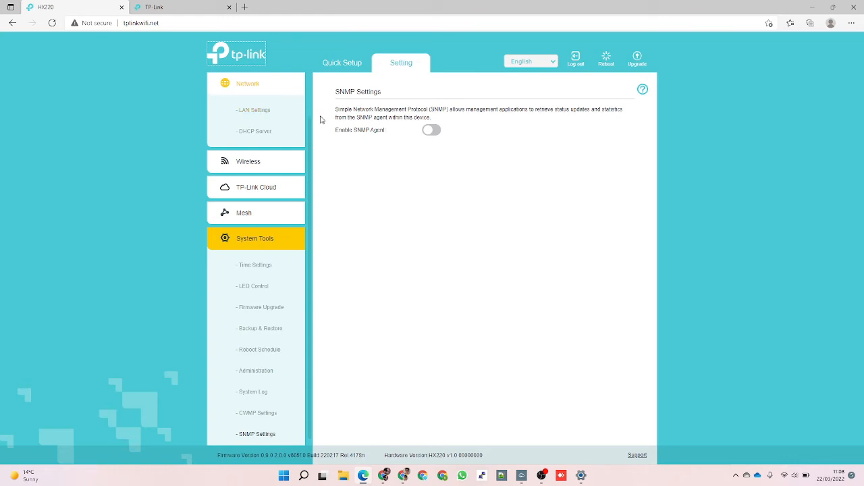
mouse_move(367, 146)
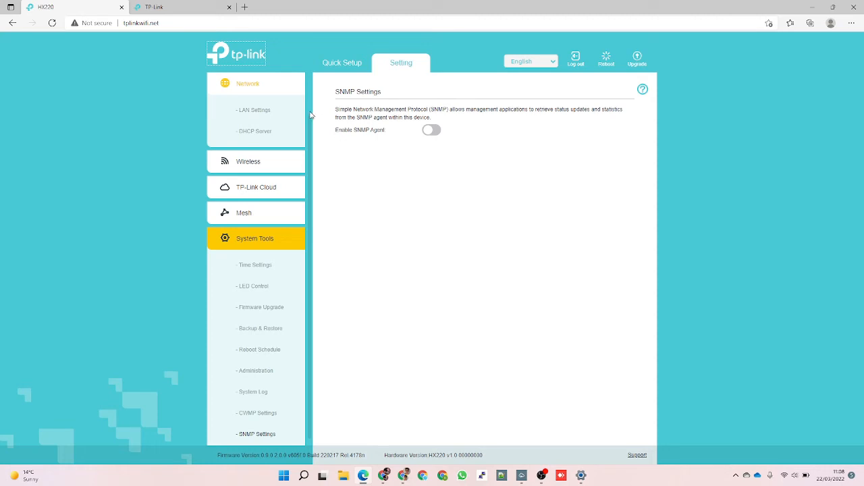
click(341, 62)
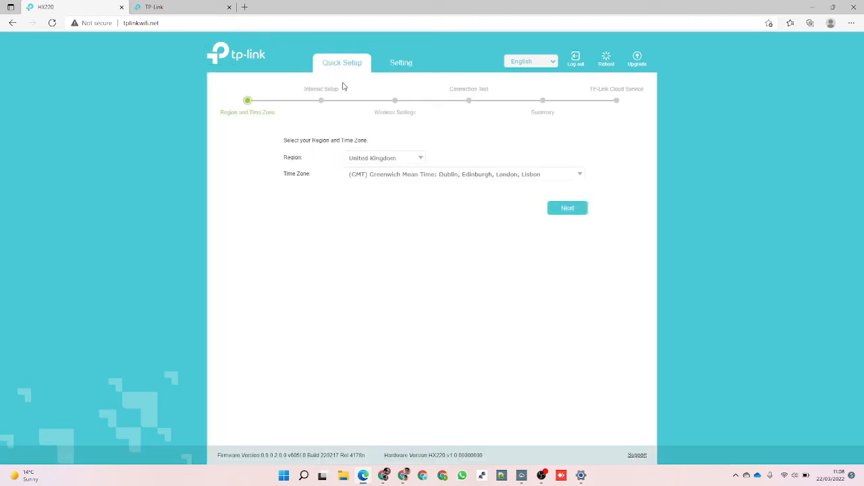
click(401, 62)
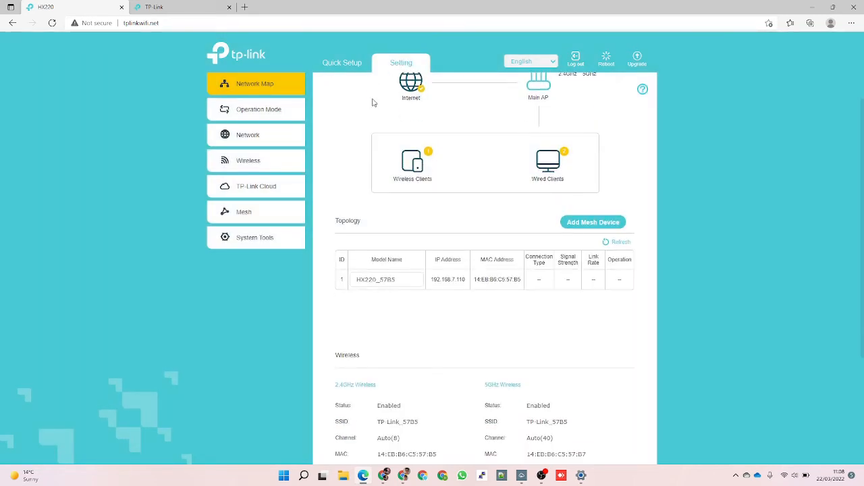
scroll(down, 3)
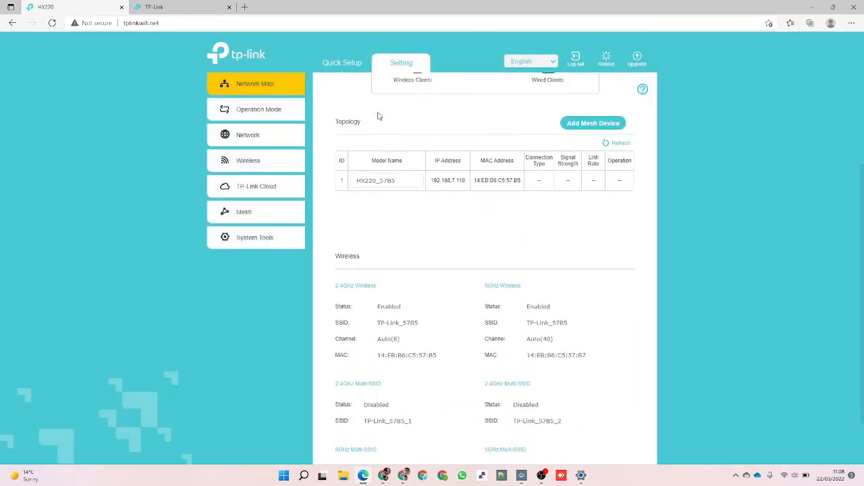
scroll(down, 3)
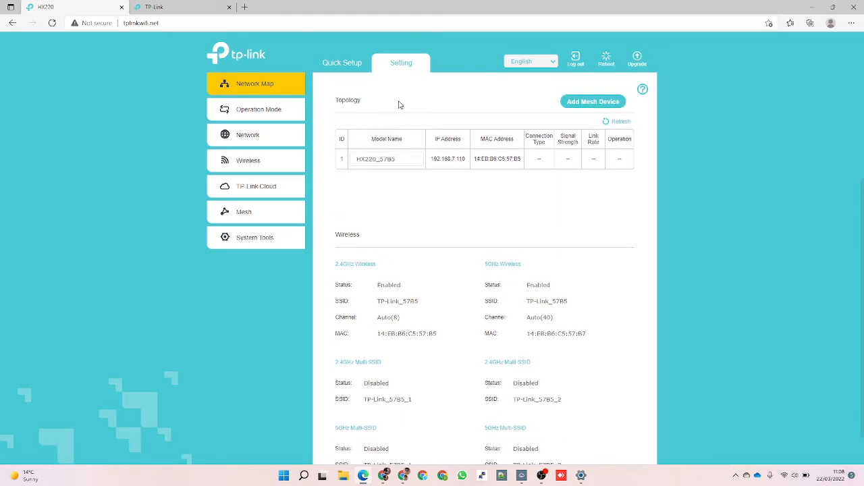
mouse_move(407, 108)
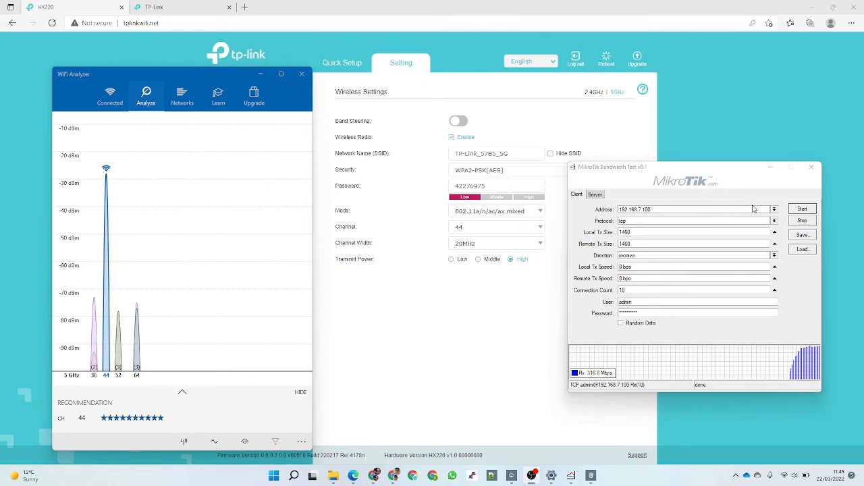
Step: Run a TCP download test to 192.168.7.100 on the 20 MHz channel (~299 Mbps) and stop it
click(803, 208)
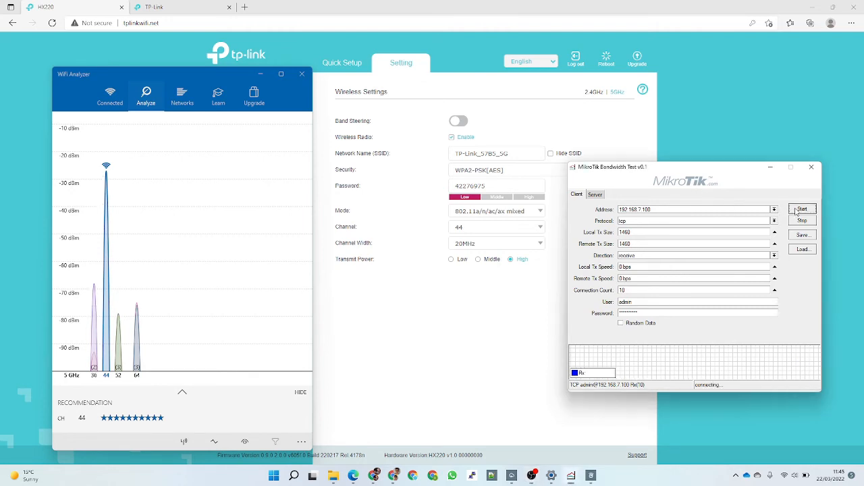
click(802, 208)
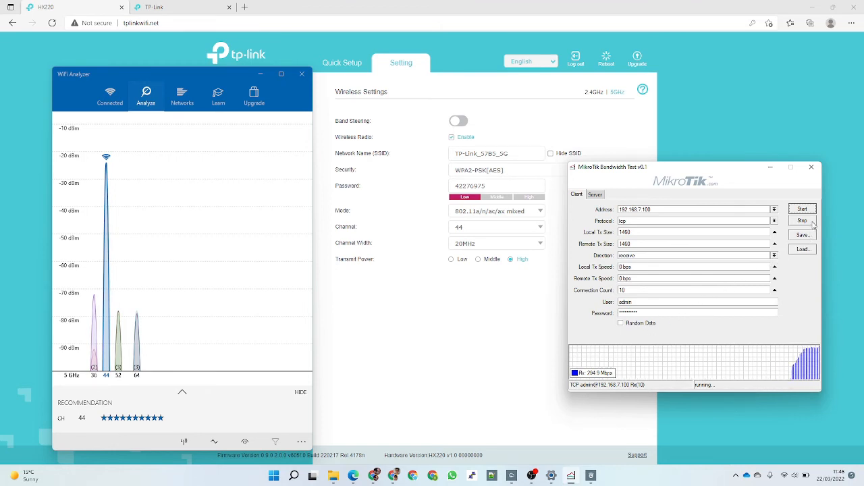
click(802, 220)
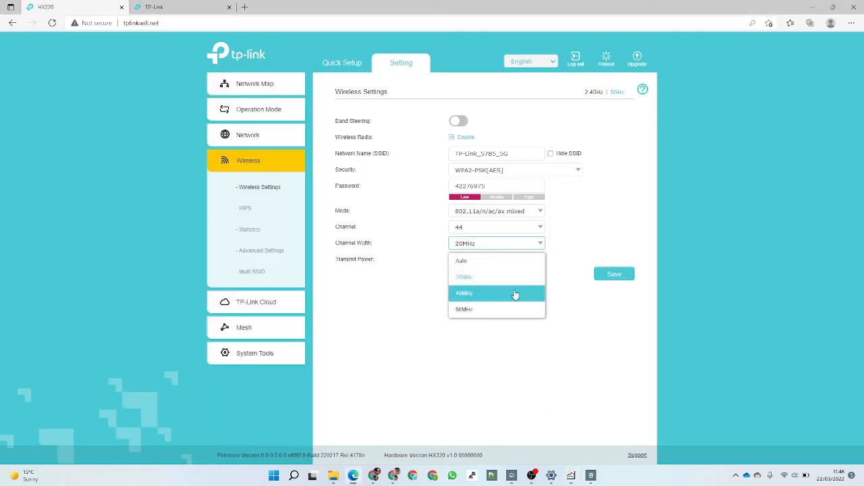
Step: Set the 5GHz channel width to 40MHz and start a new download bandwidth test
click(464, 293)
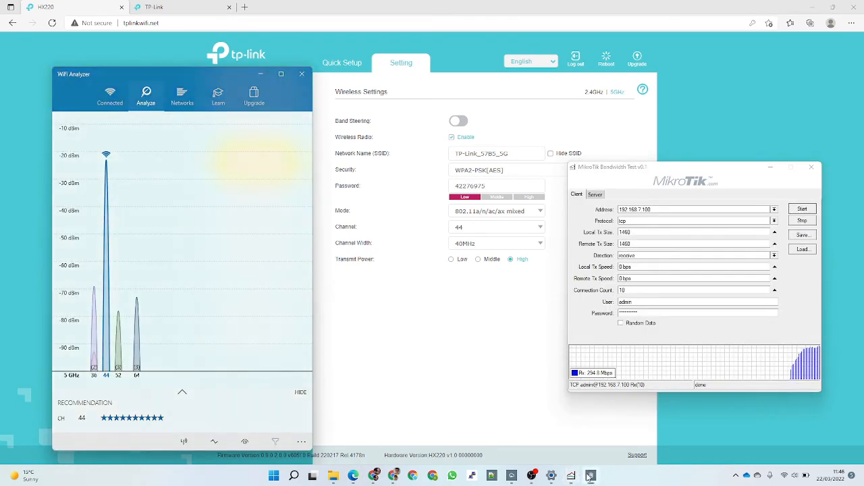
mouse_move(605, 416)
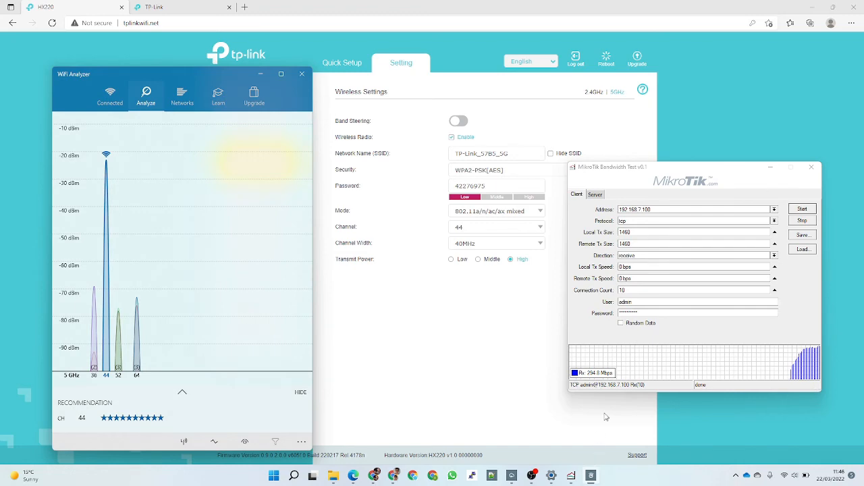
mouse_move(655, 173)
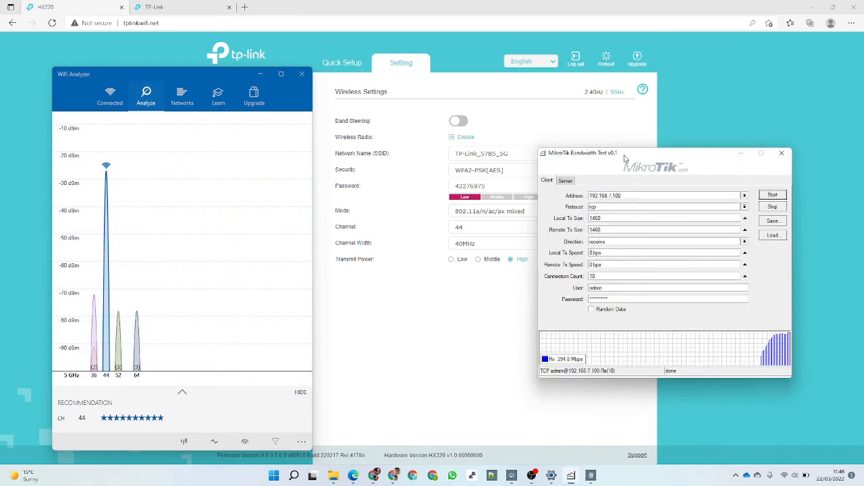
click(773, 194)
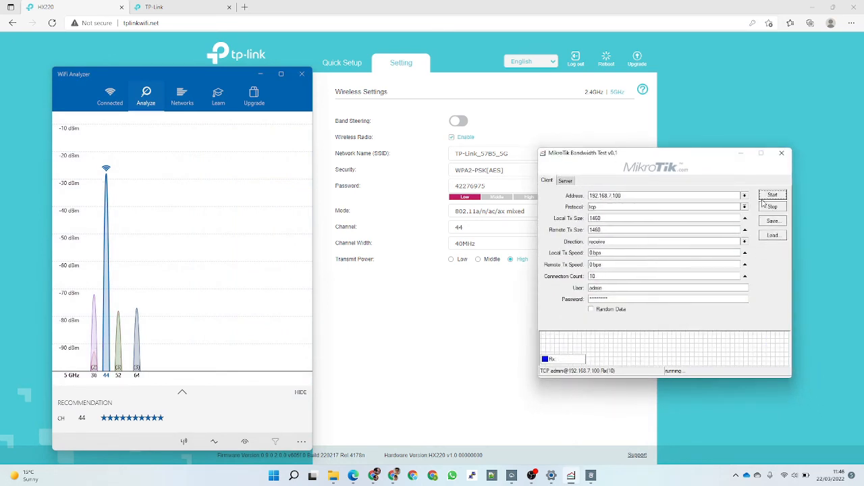
click(773, 195)
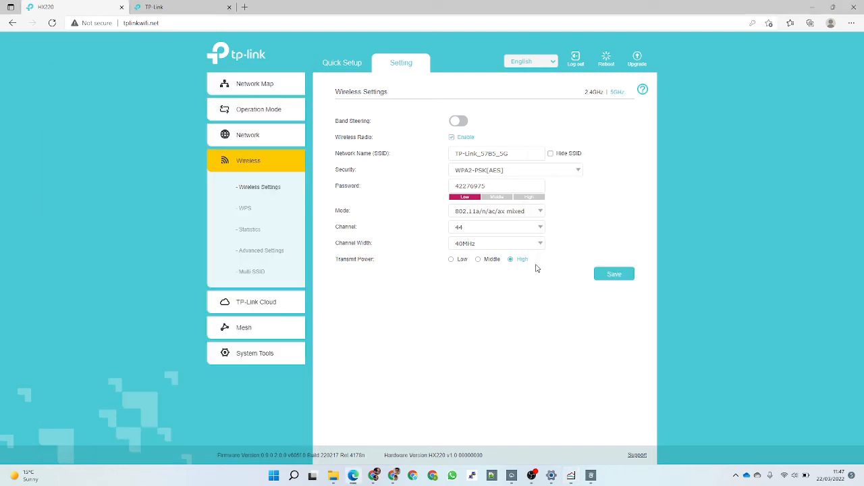
Step: Set the 5GHz channel width to 80MHz and start another download bandwidth test
click(497, 243)
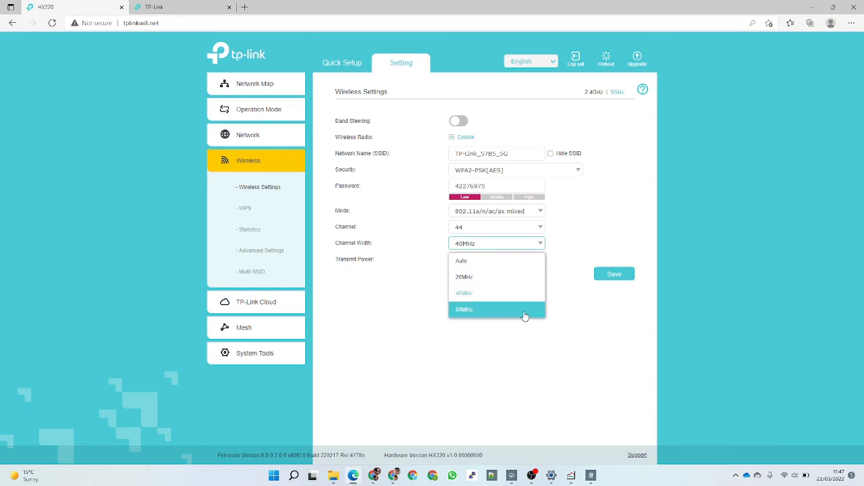
click(464, 310)
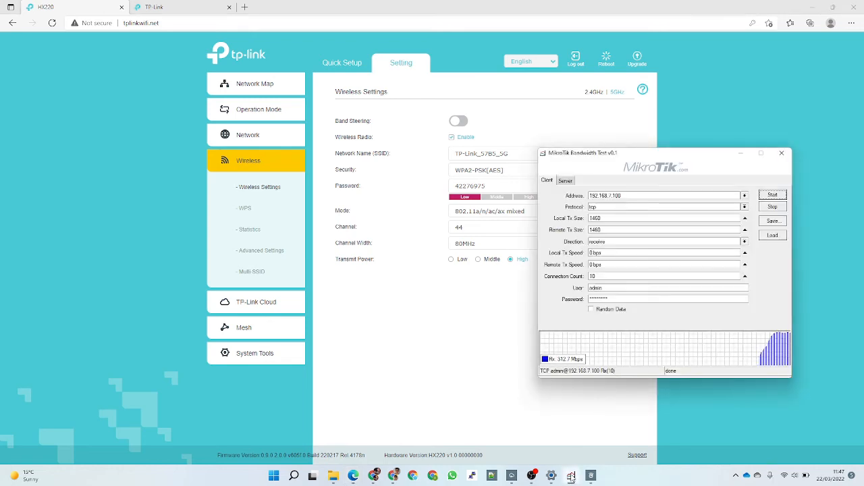
click(570, 475)
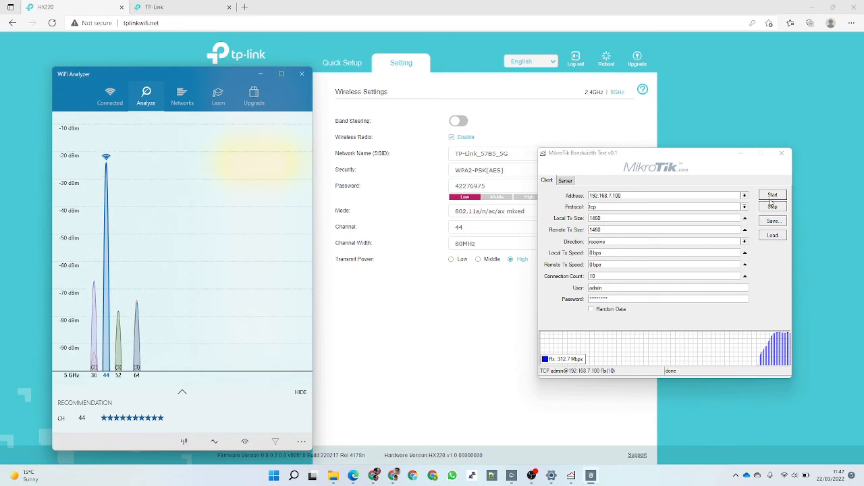
click(773, 194)
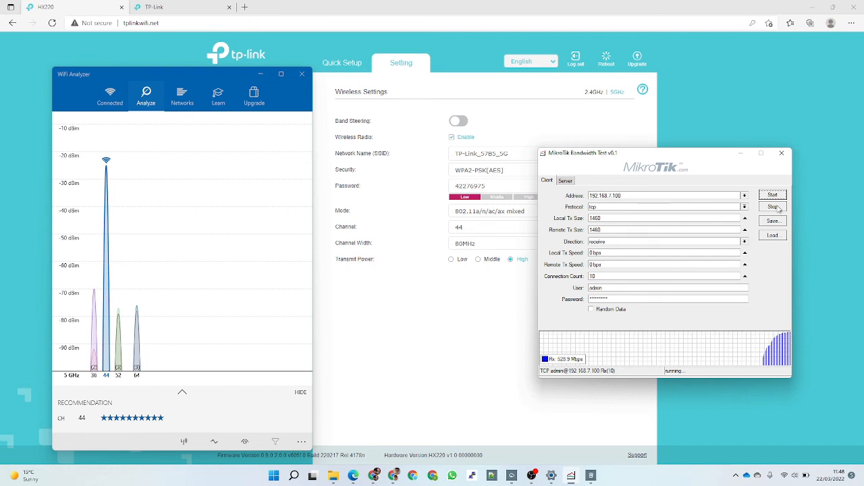
Step: Stop the 80 MHz test at about 333 Mbps and browse the channel list, keeping channel 44
click(773, 205)
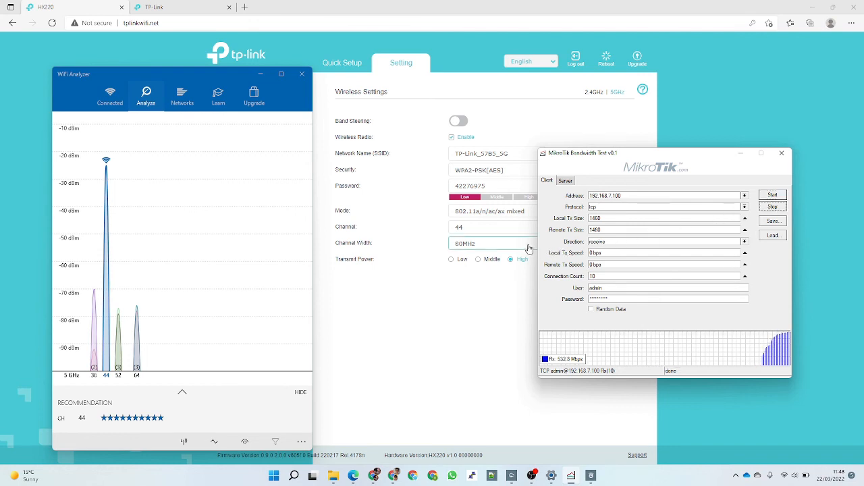
click(497, 226)
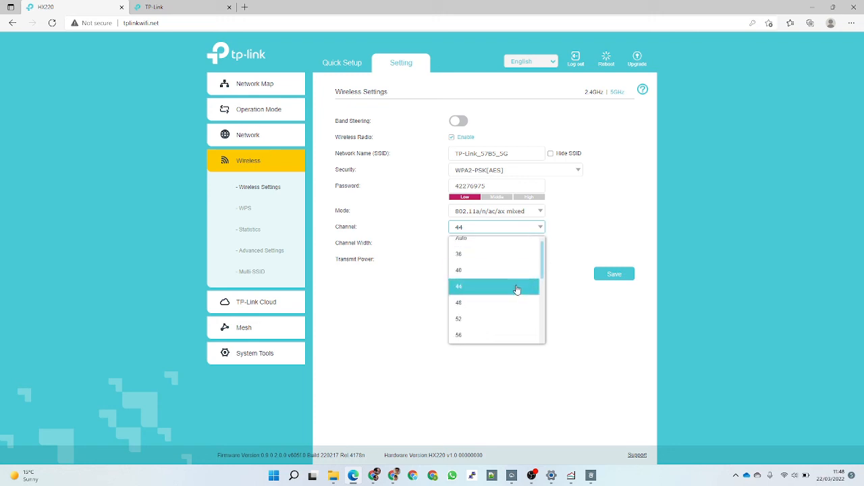
scroll(down, 3)
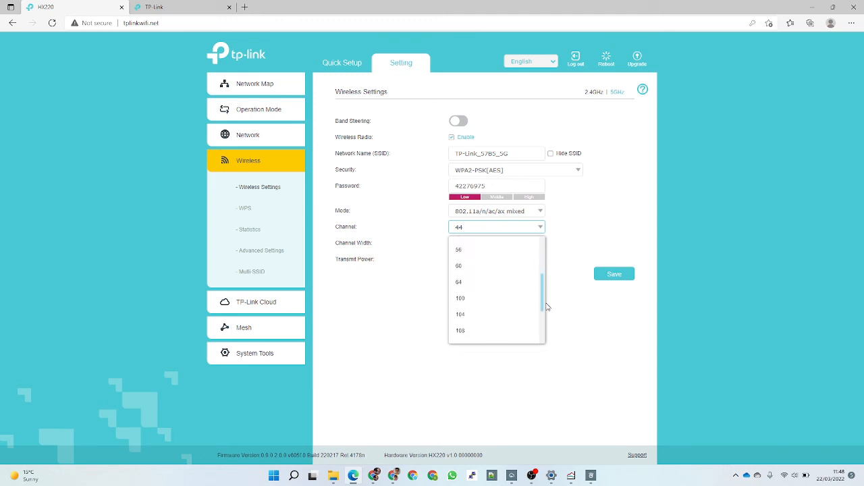
scroll(down, 3)
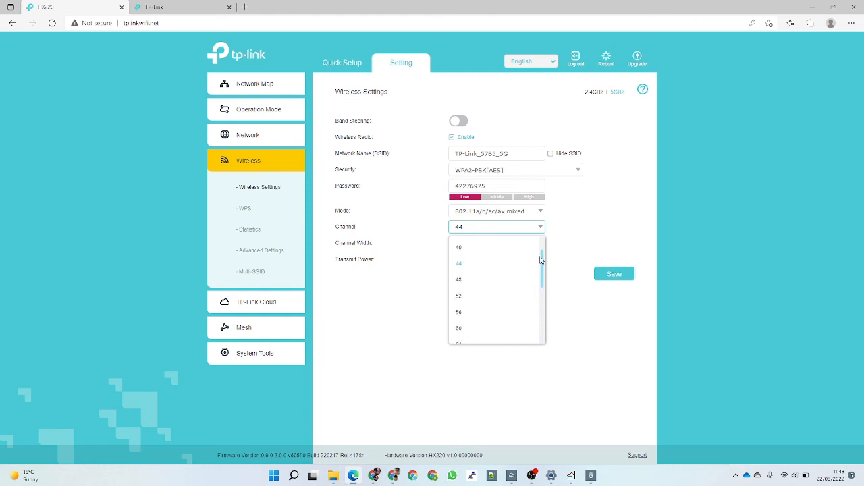
click(459, 263)
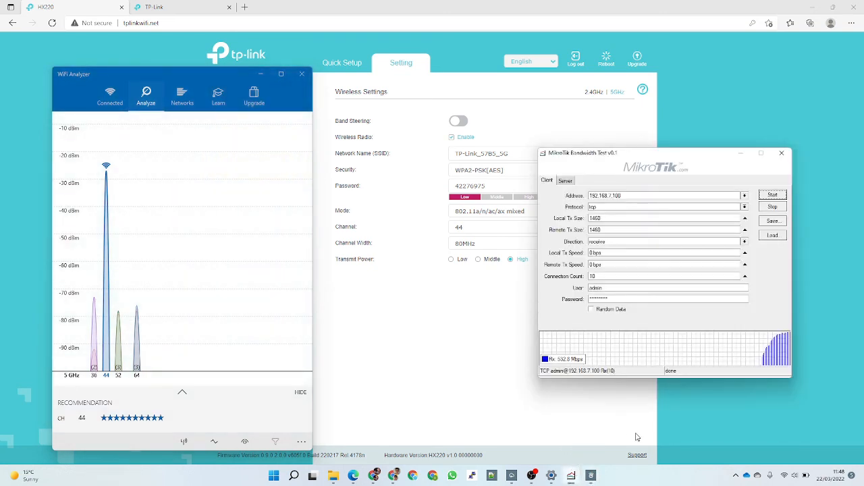
mouse_move(593, 391)
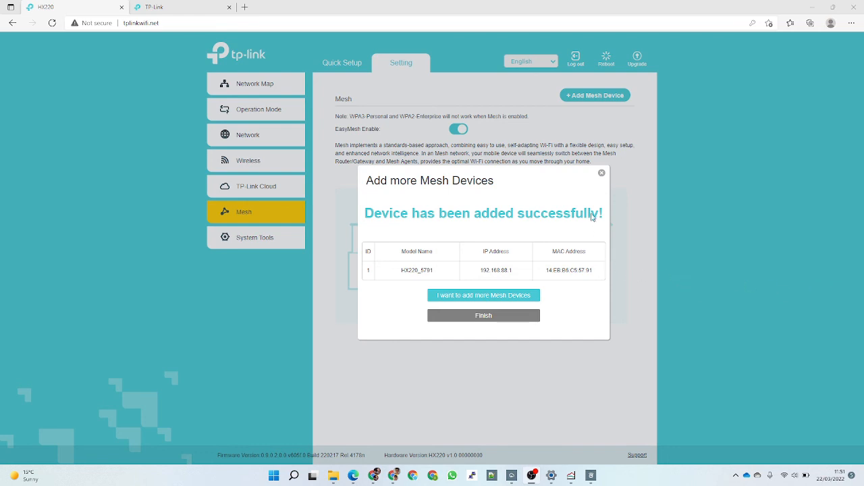
mouse_move(575, 176)
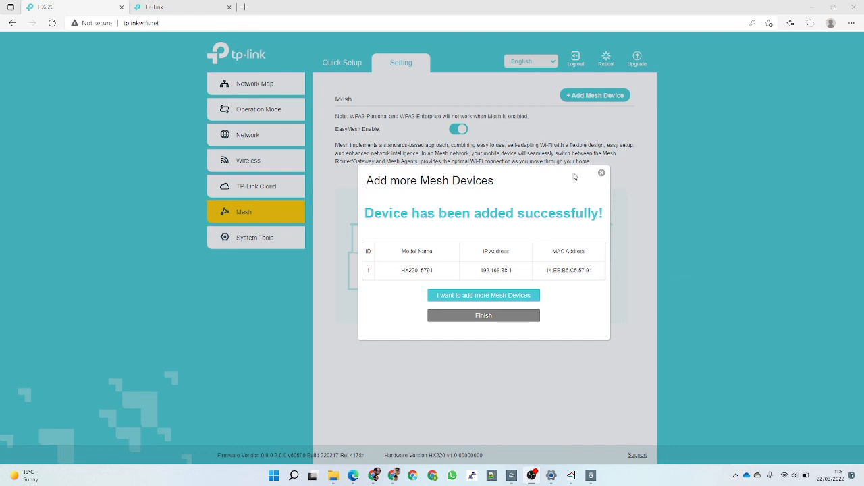
mouse_move(484, 294)
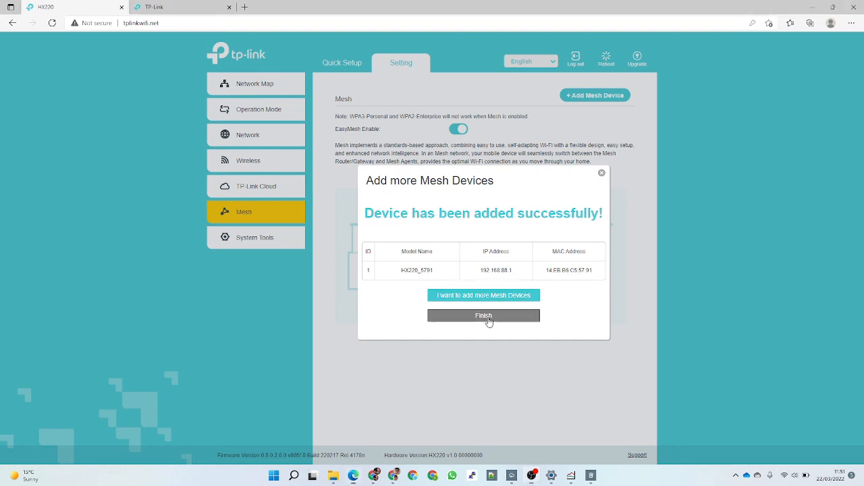
Step: Finish adding the mesh unit so the topology lists HX220_5783 and HX220_5791
click(483, 316)
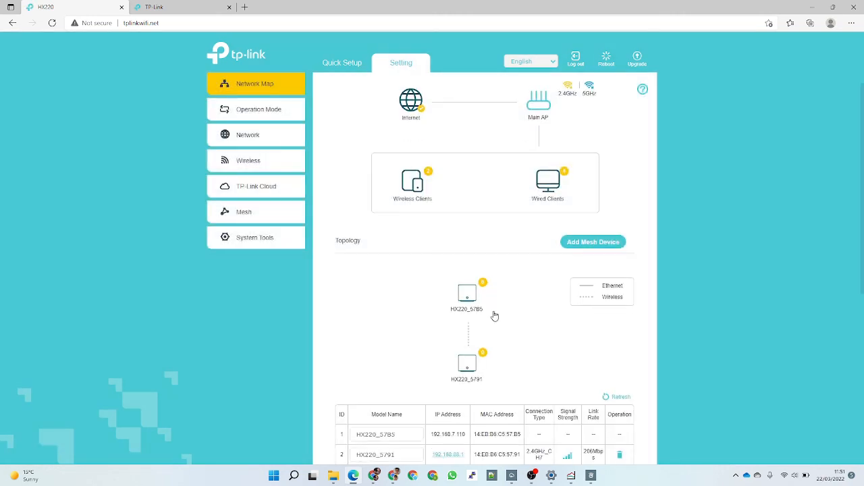
scroll(down, 3)
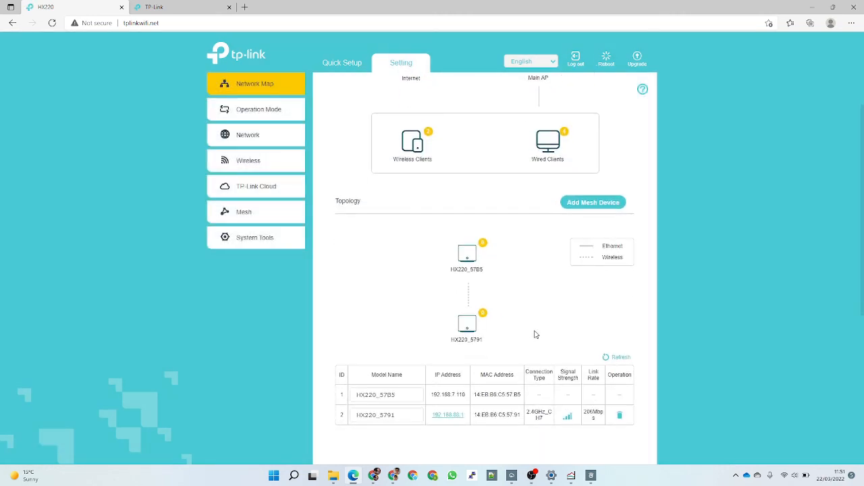